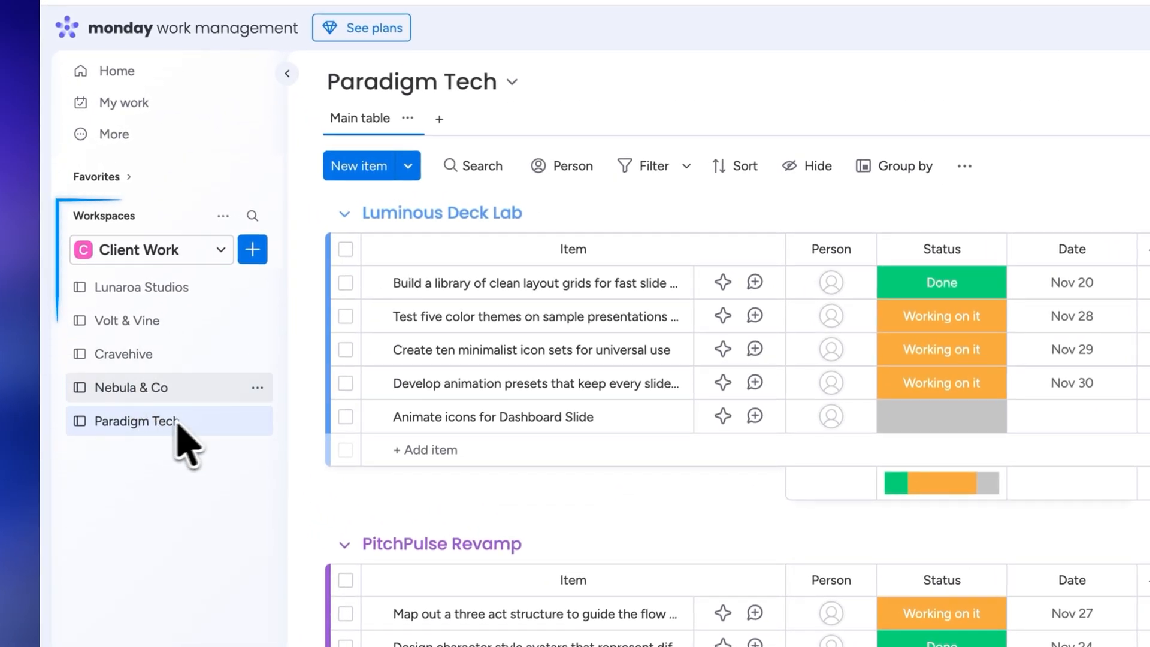
mouse_move(244, 396)
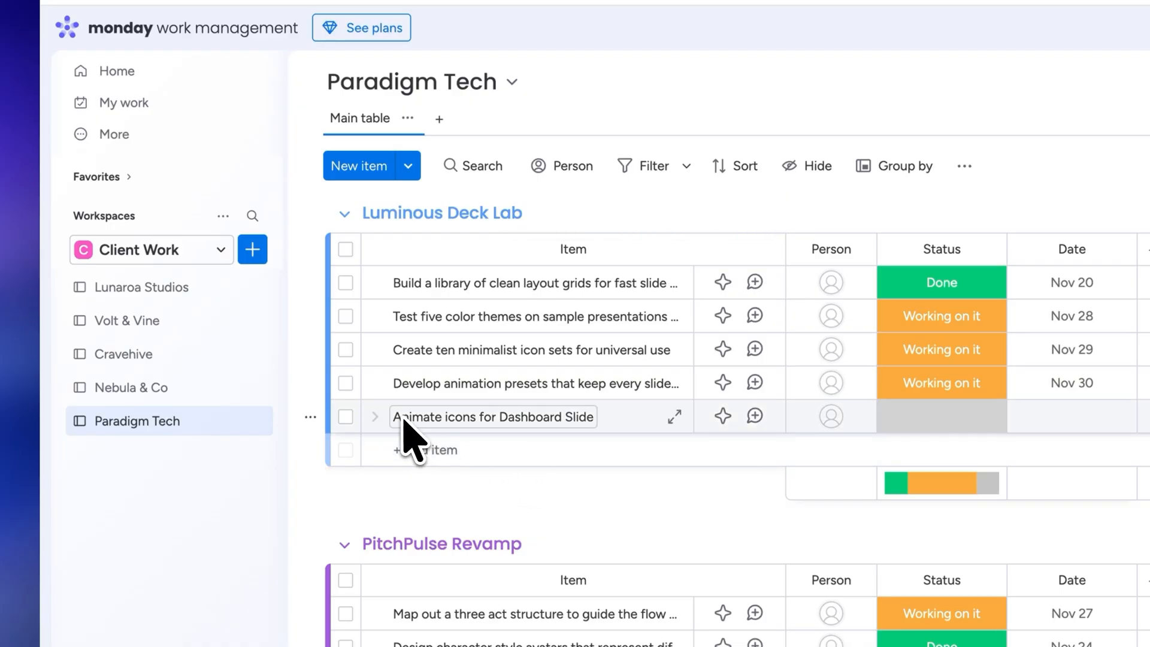
mouse_move(649, 437)
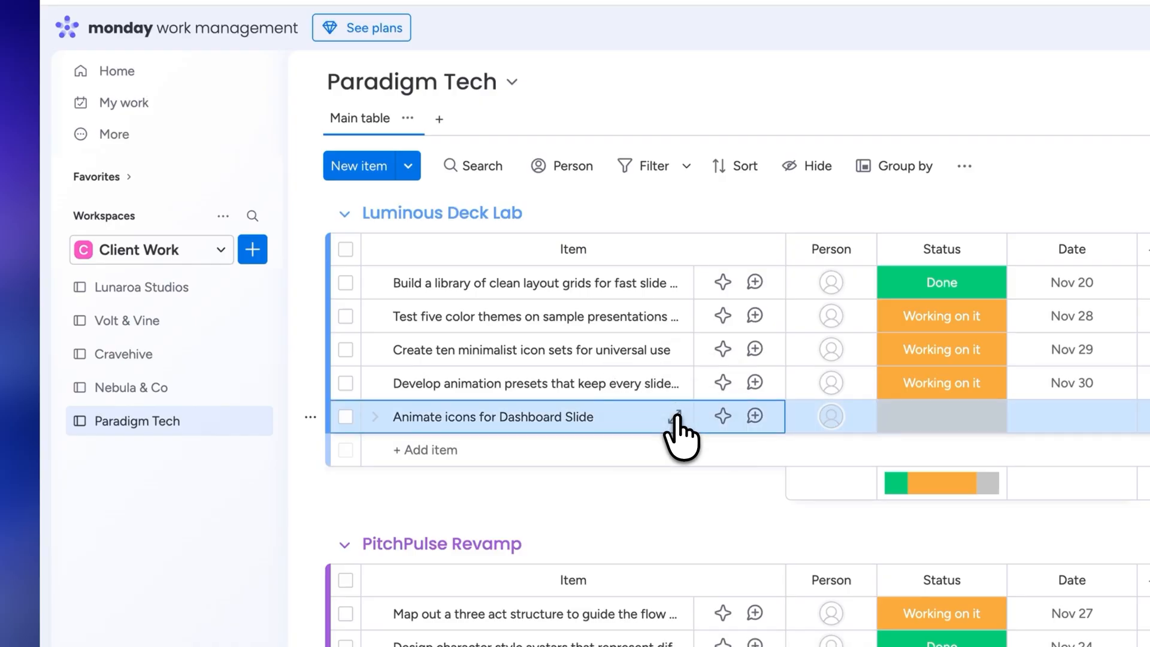
Step: Post the animation instructions on 'Animate icons for Dashboard Slide', check its files, and close it
click(657, 416)
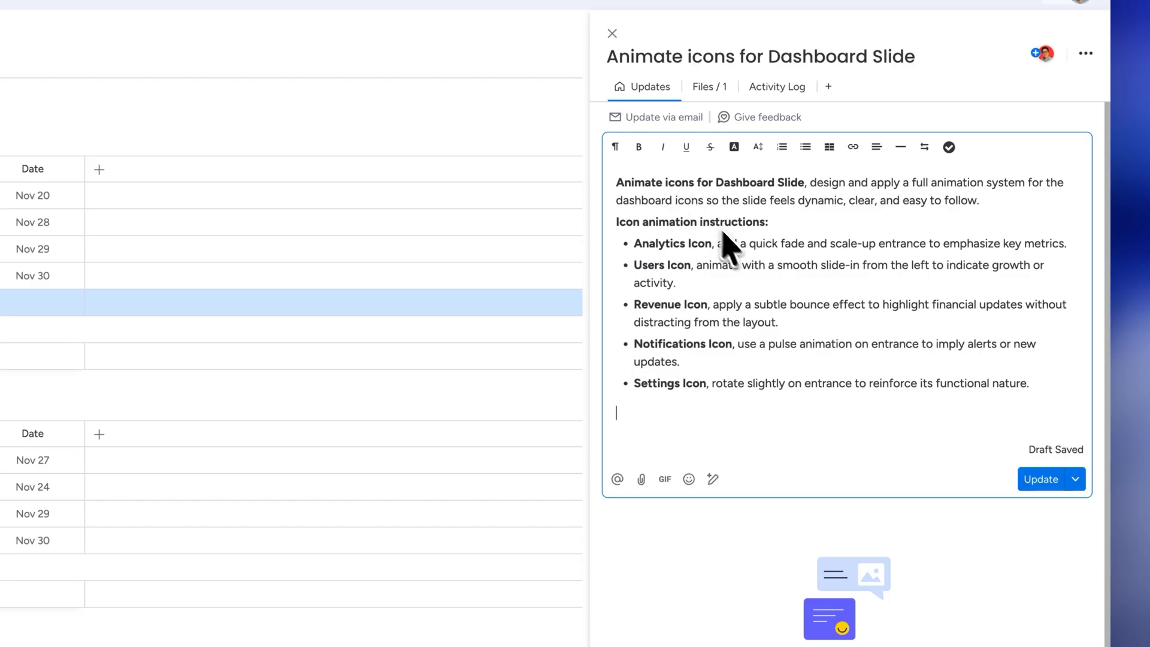
click(1040, 479)
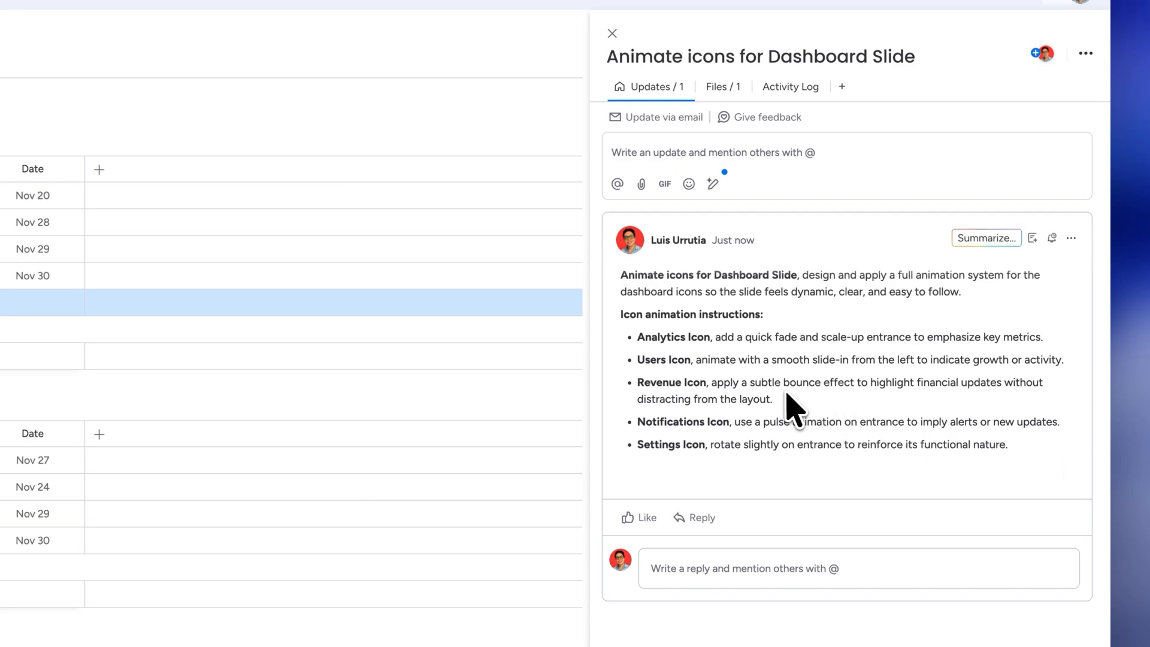
click(722, 86)
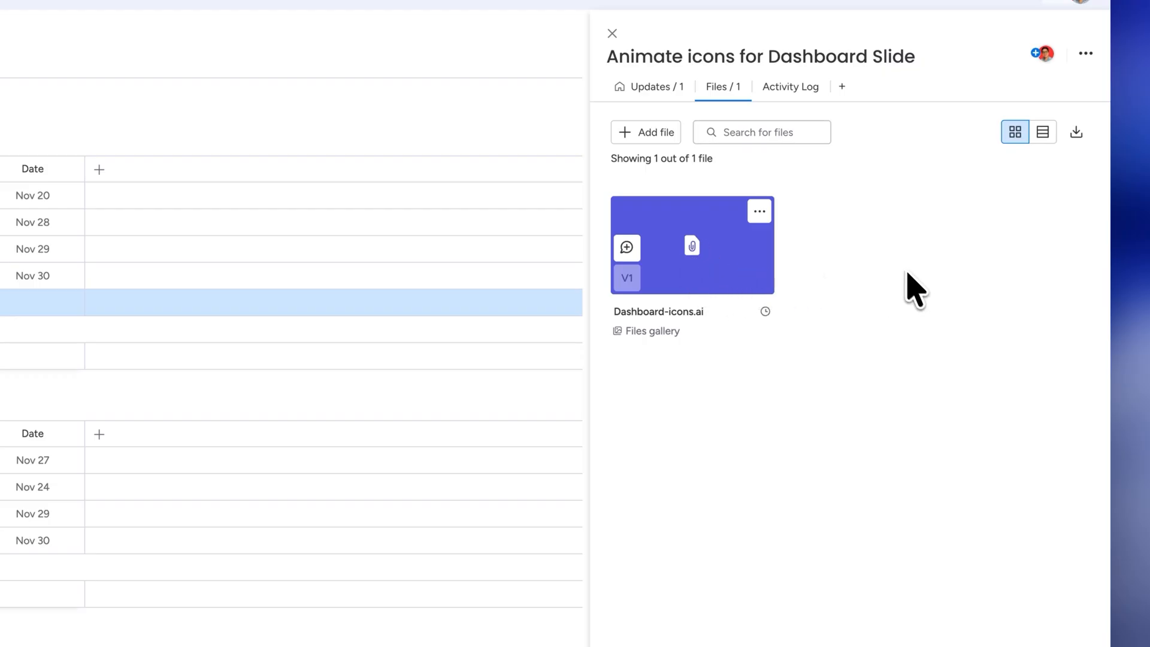
click(612, 33)
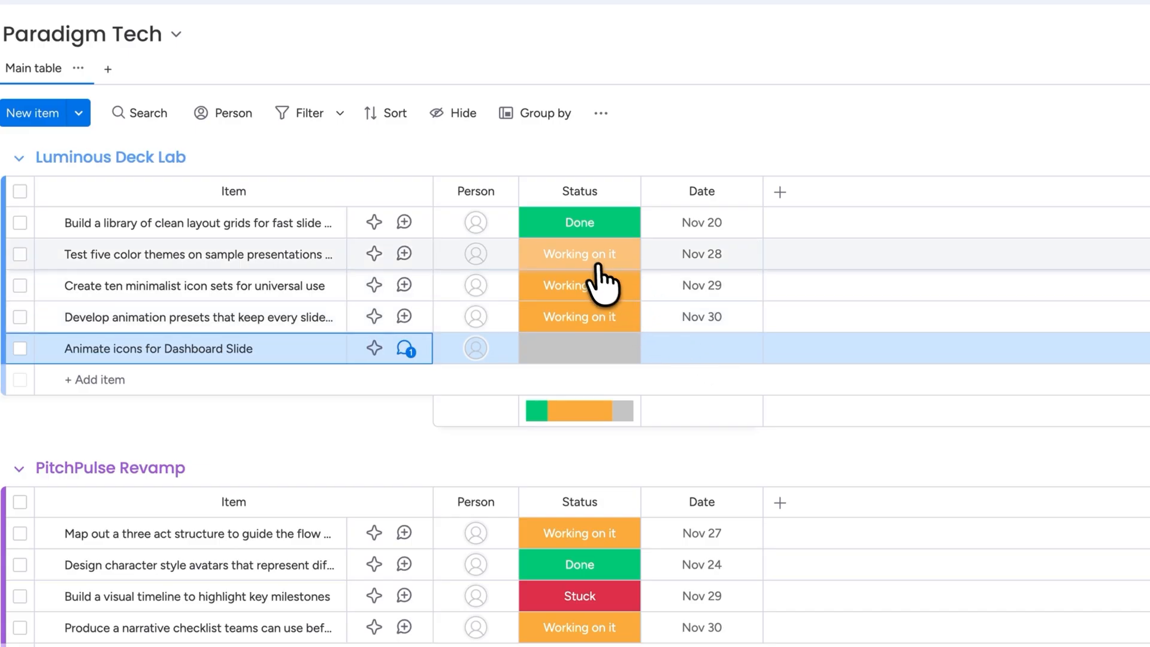
mouse_move(596, 266)
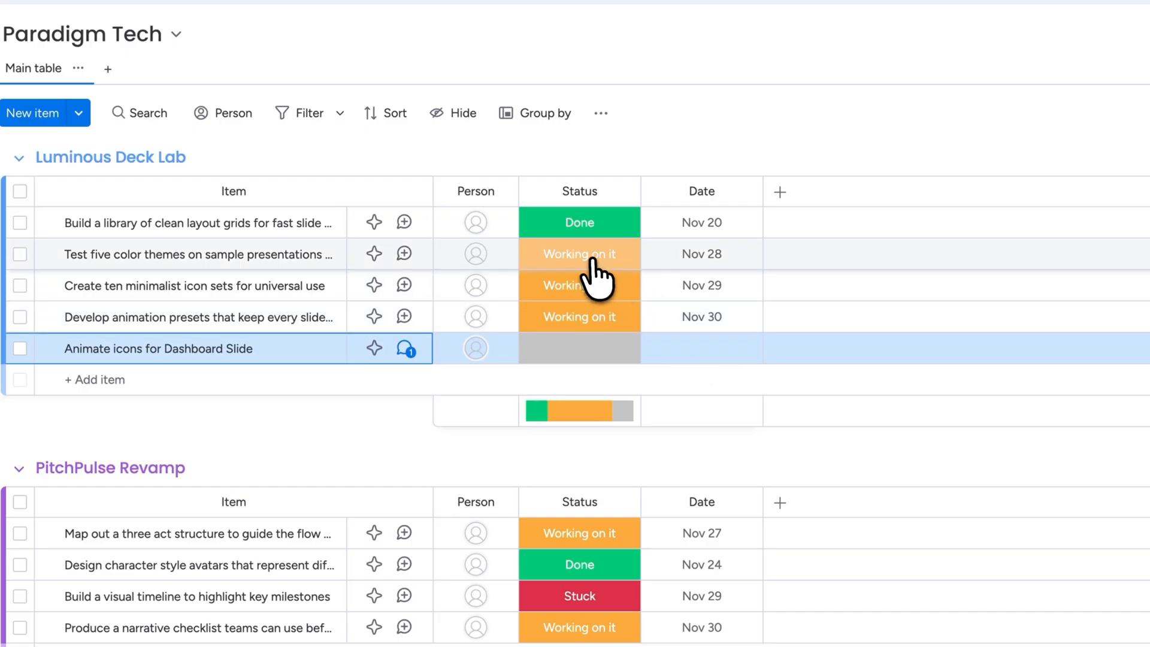
Step: Set 'Test five color themes on sample presentations' to Stuck and its date to Nov 29
click(578, 254)
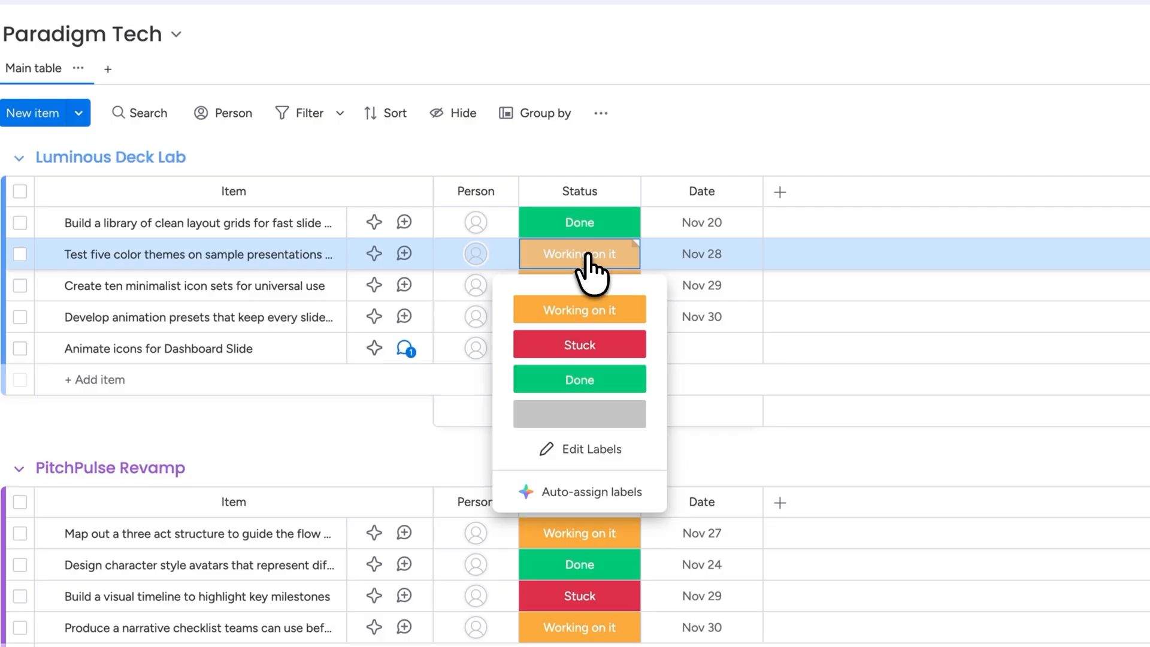
mouse_move(612, 330)
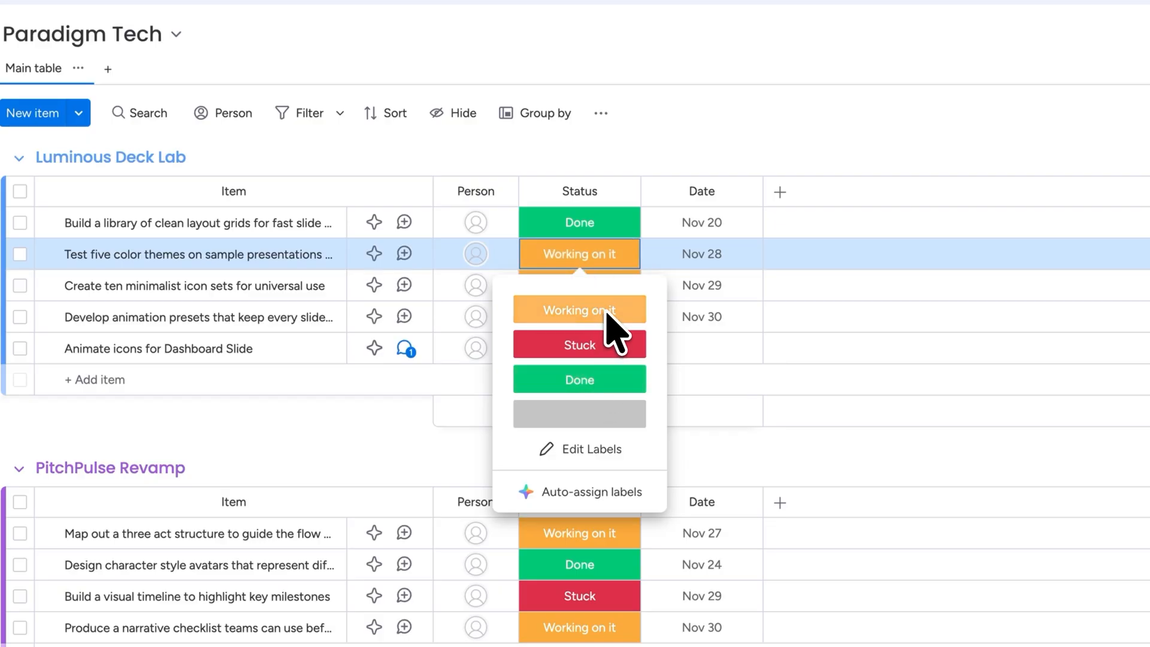
click(579, 345)
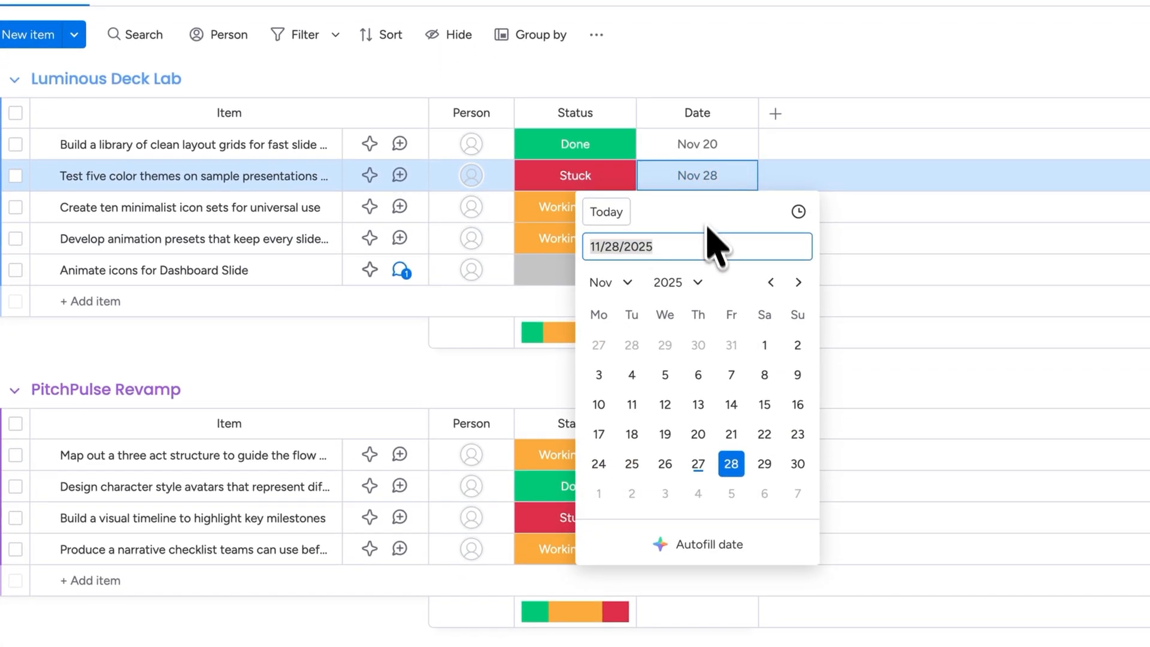
click(764, 464)
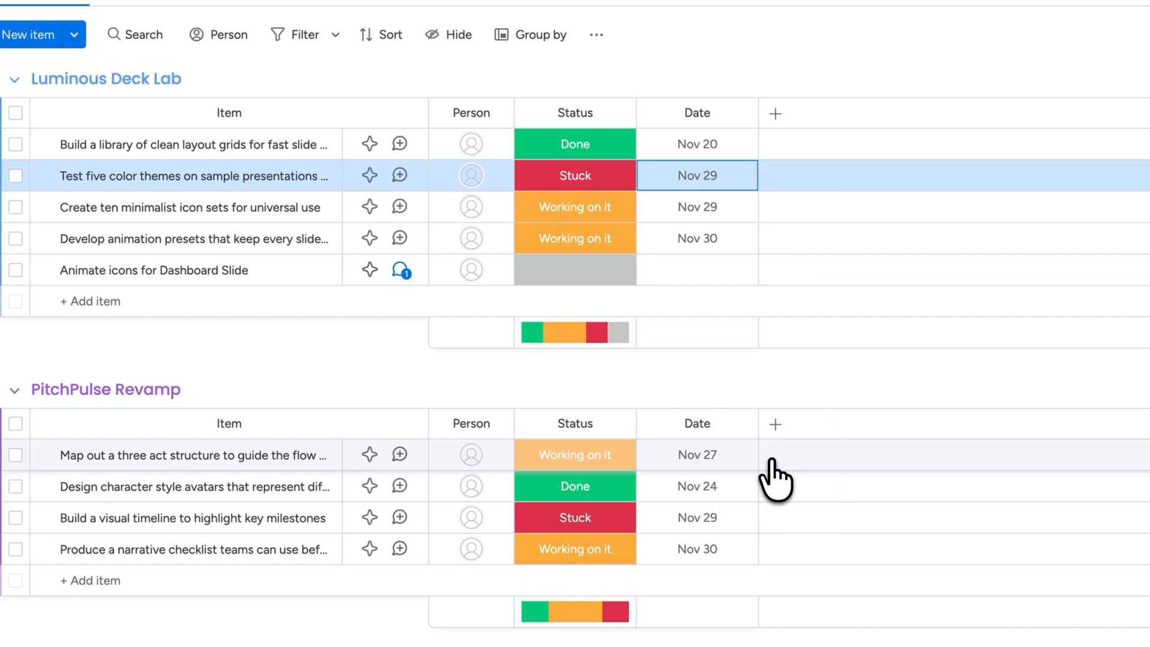
mouse_move(805, 389)
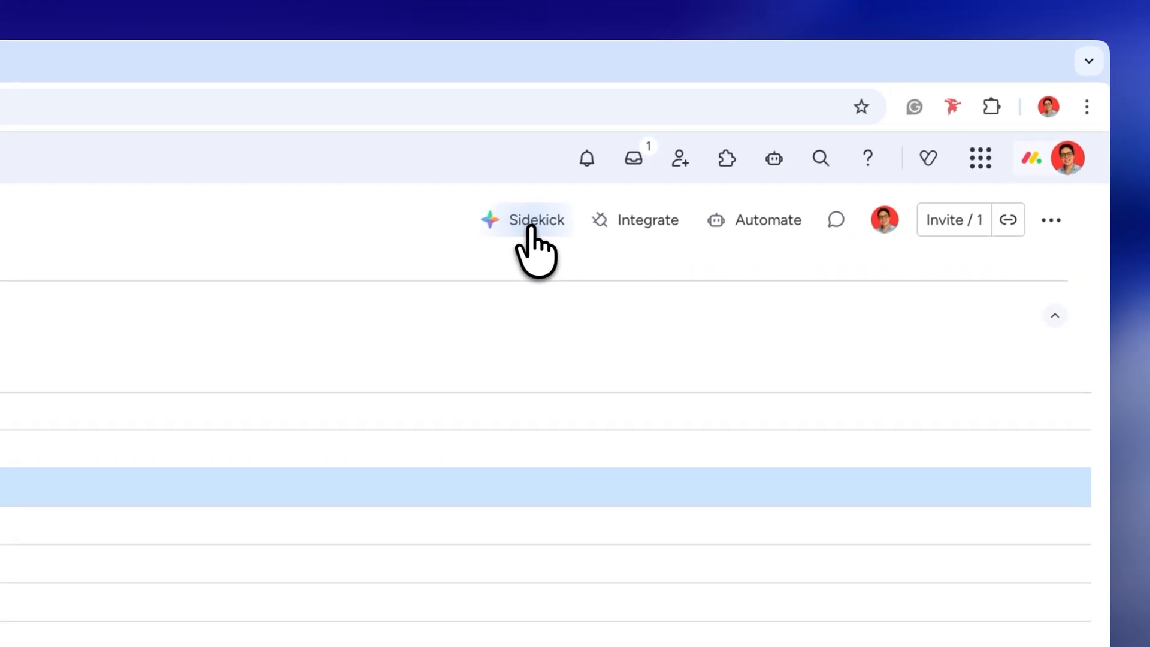
Step: Send Sidekick 'Tell me the upcoming tasks that I need to complete by the end of this month'
click(525, 219)
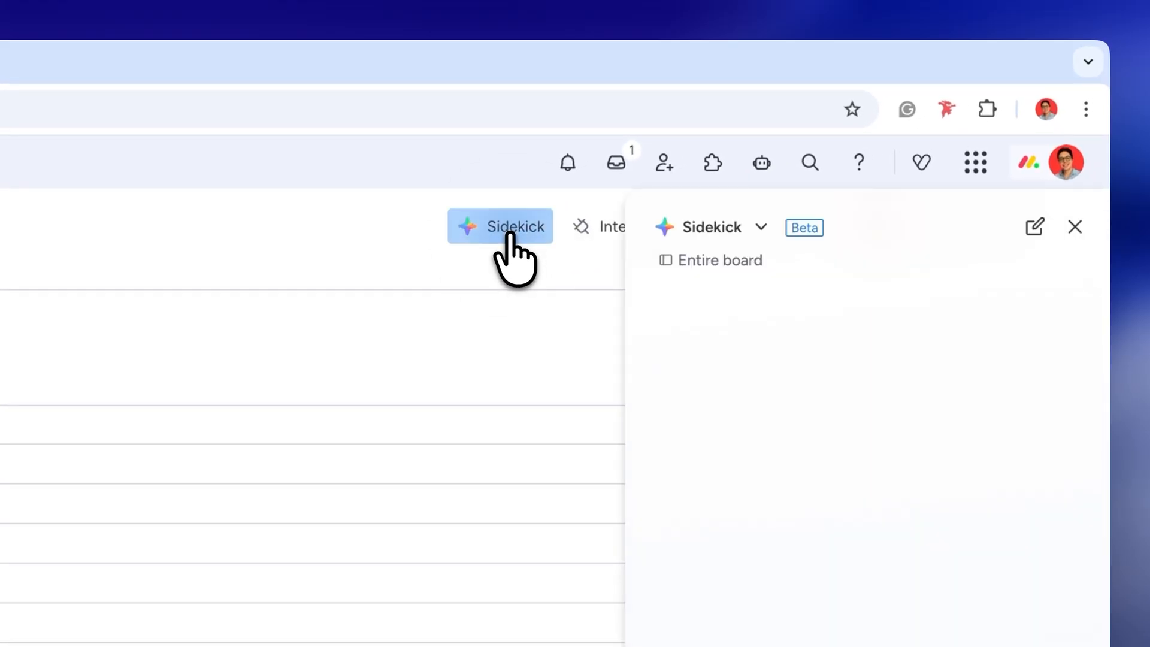
click(501, 226)
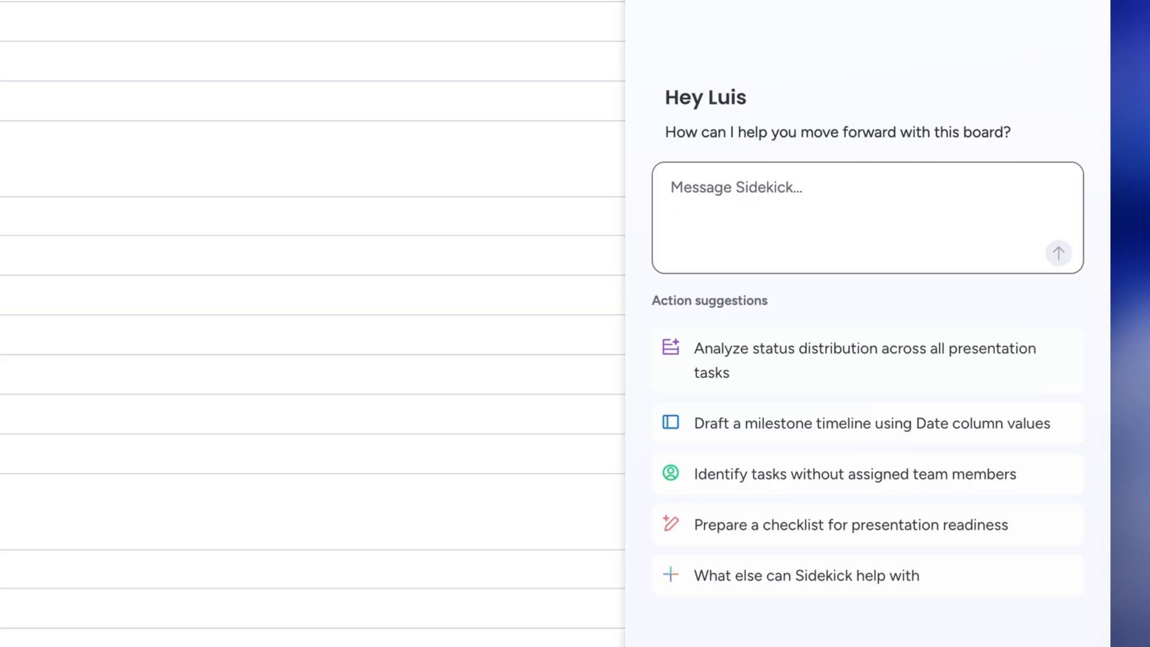
text(Tell)
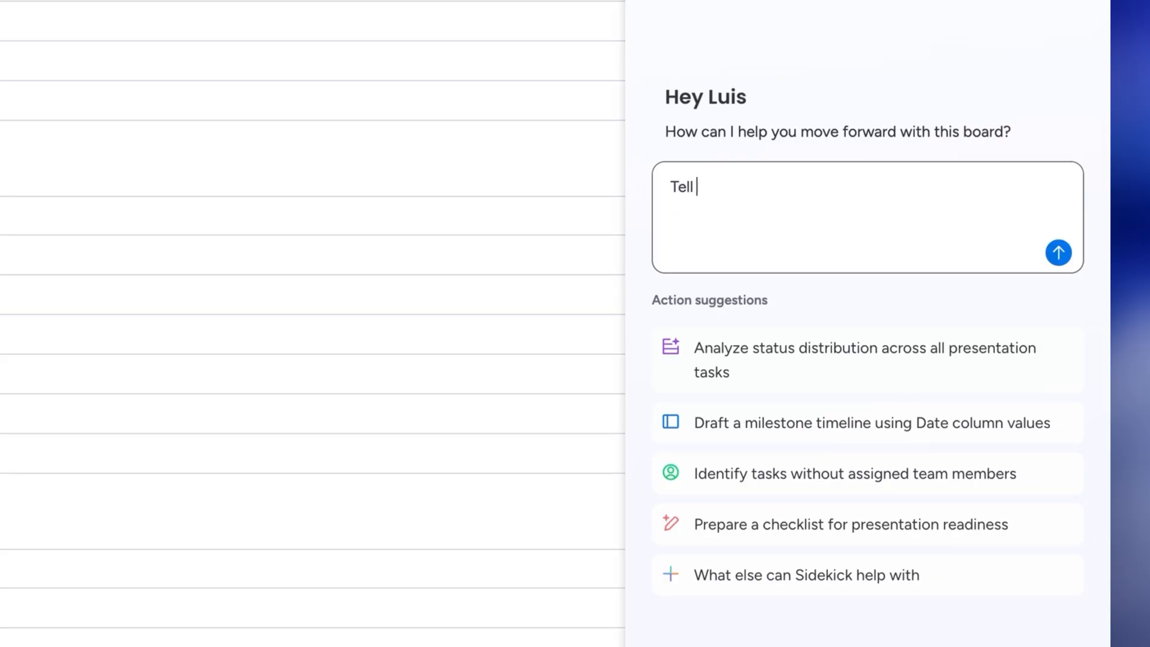
text(me the upcoming tasks)
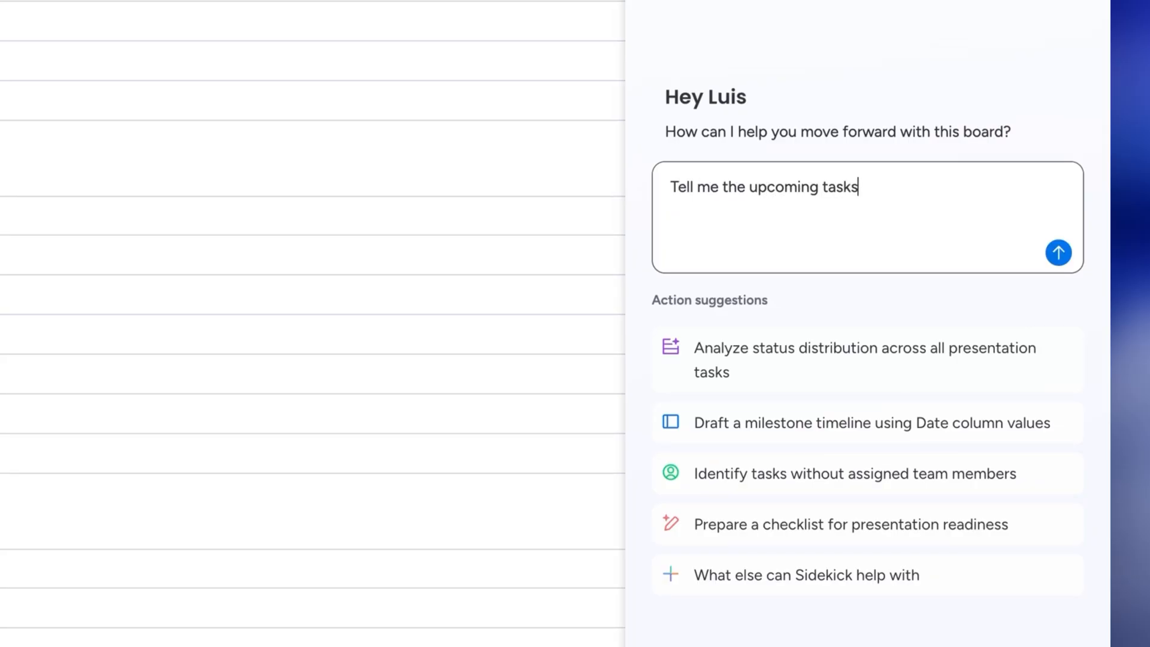
text(that I need to complete)
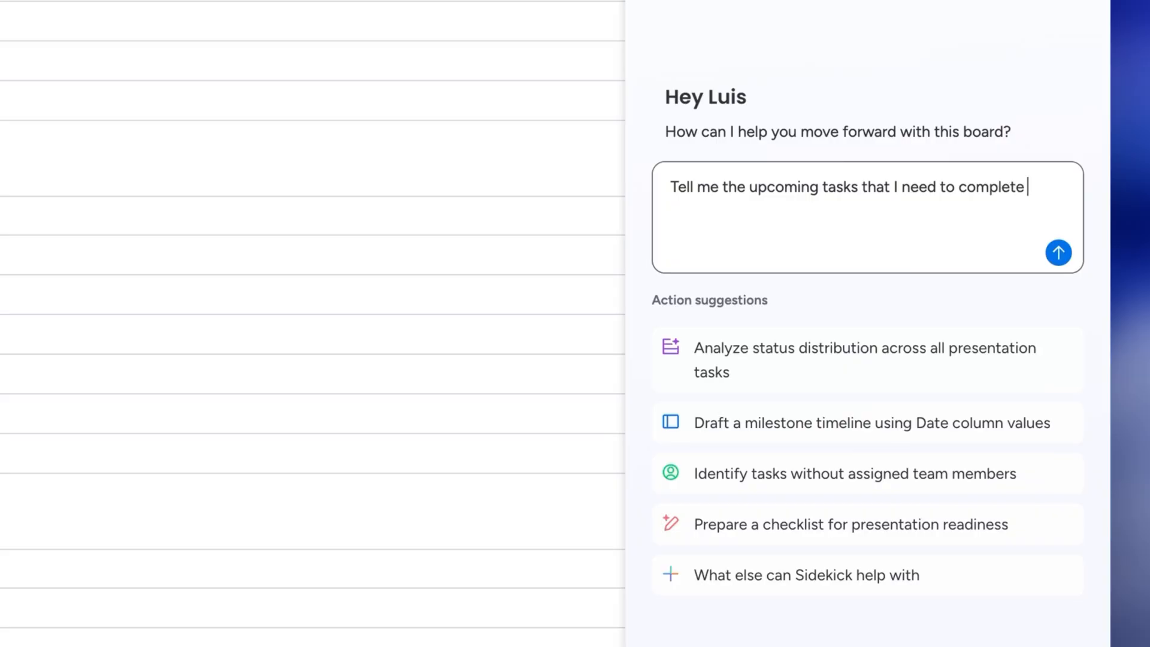
text(by the end of this month)
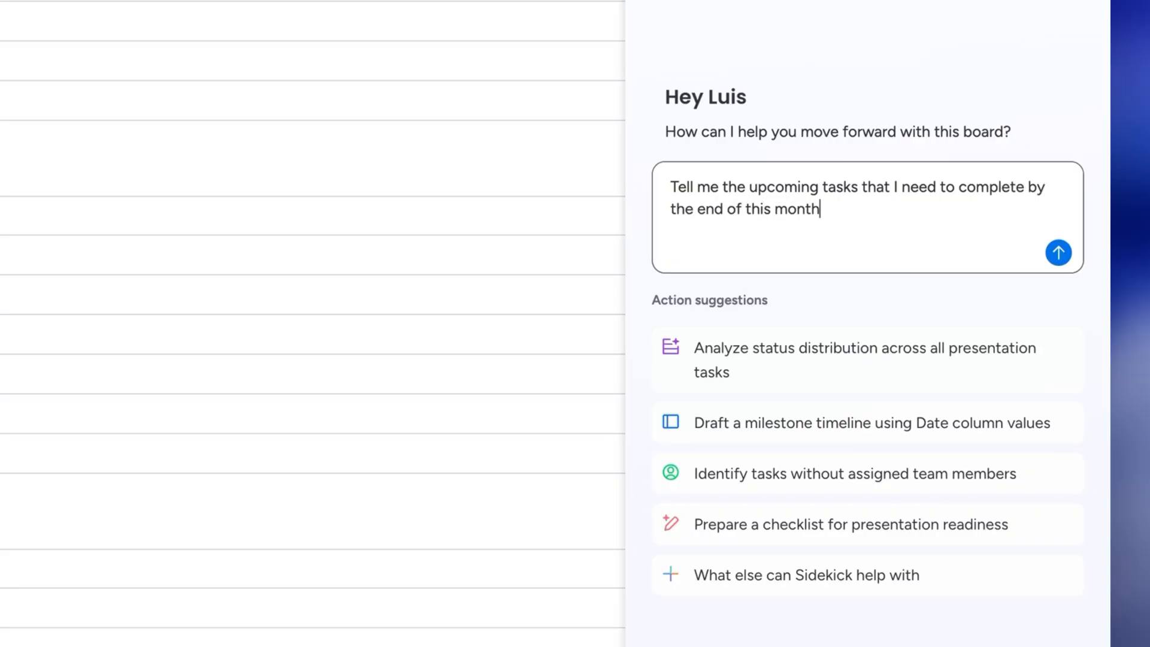
click(1059, 252)
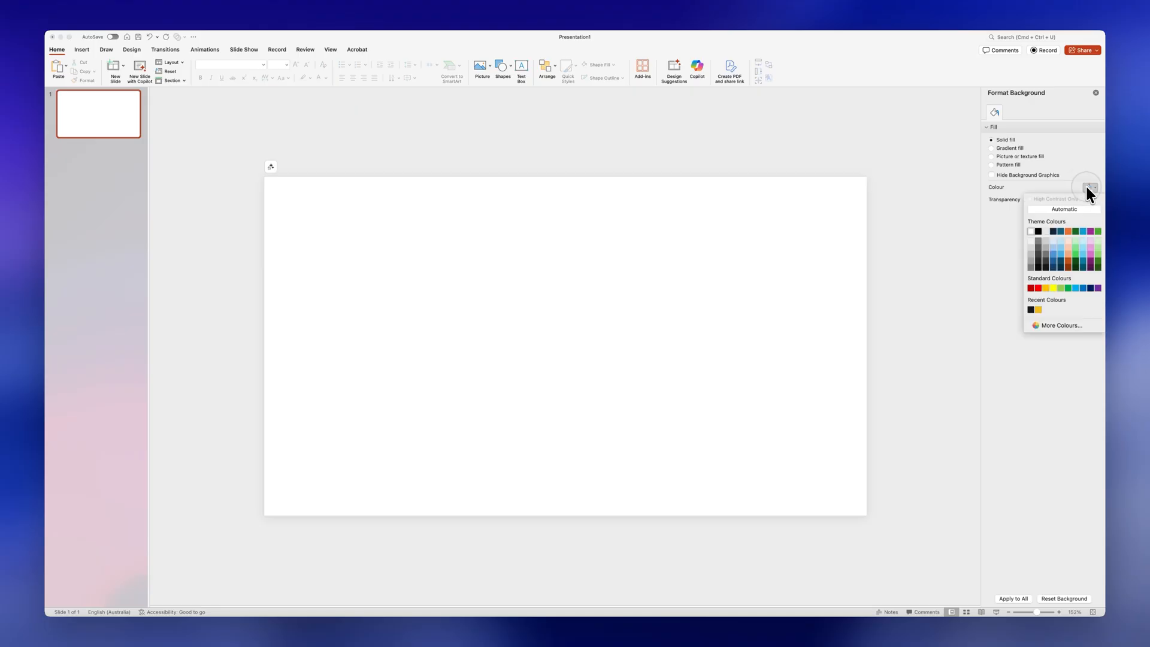
Step: Make the slide background yellow and enlarge the car picture across the slide's middle
click(1039, 309)
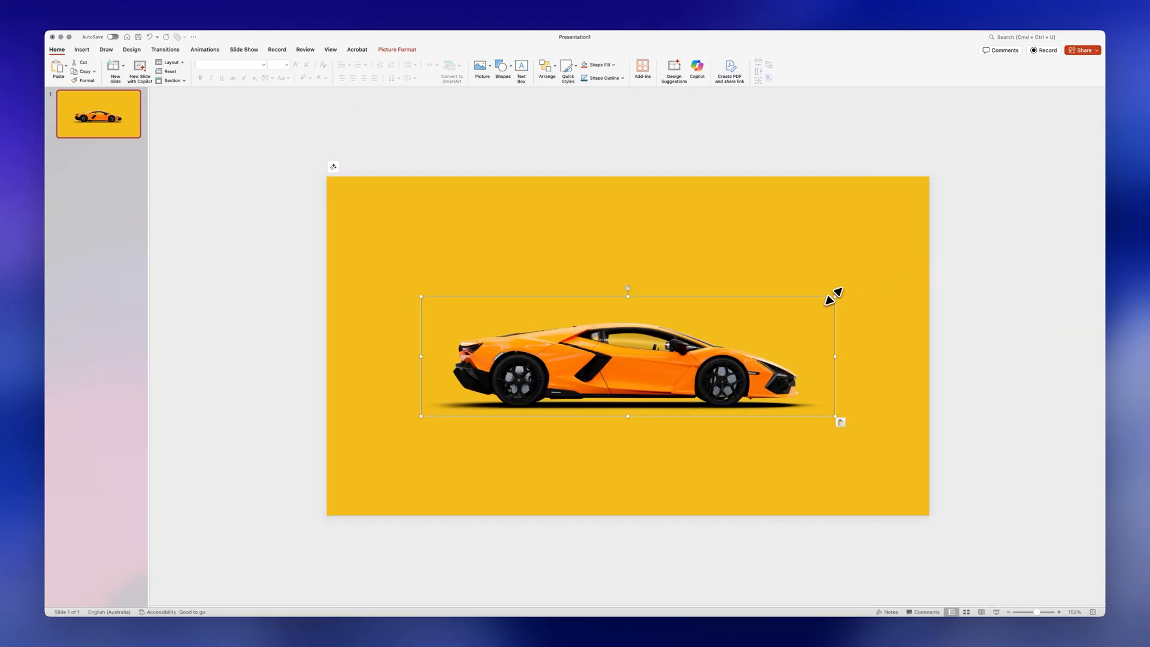
drag(836, 294, 904, 276)
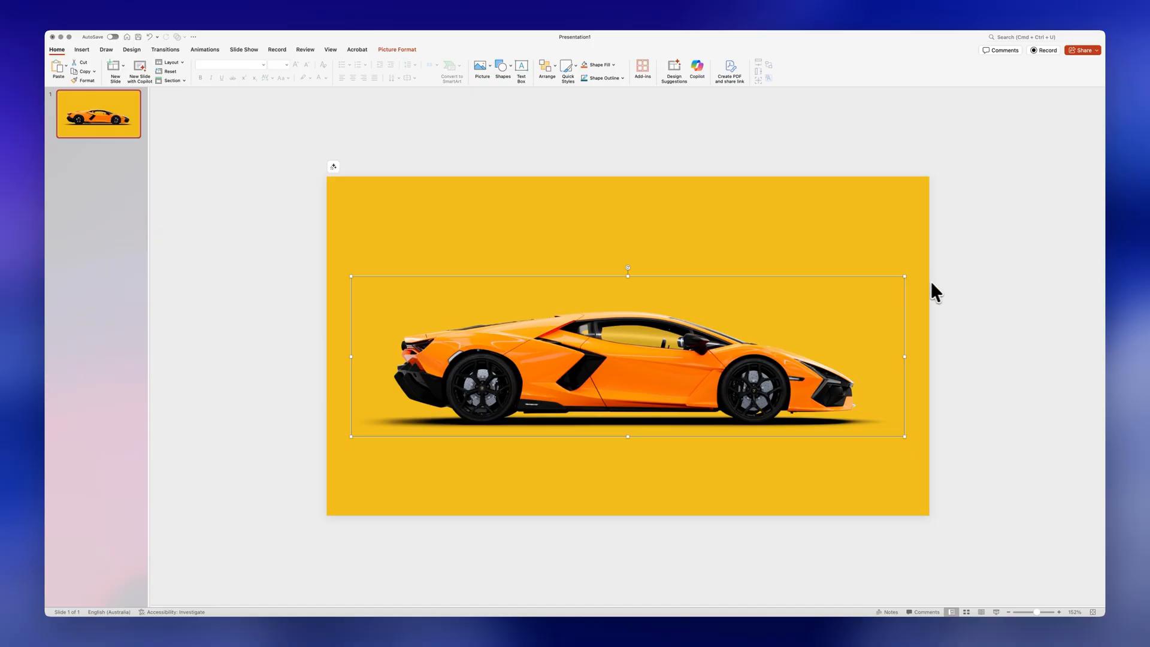
mouse_move(962, 293)
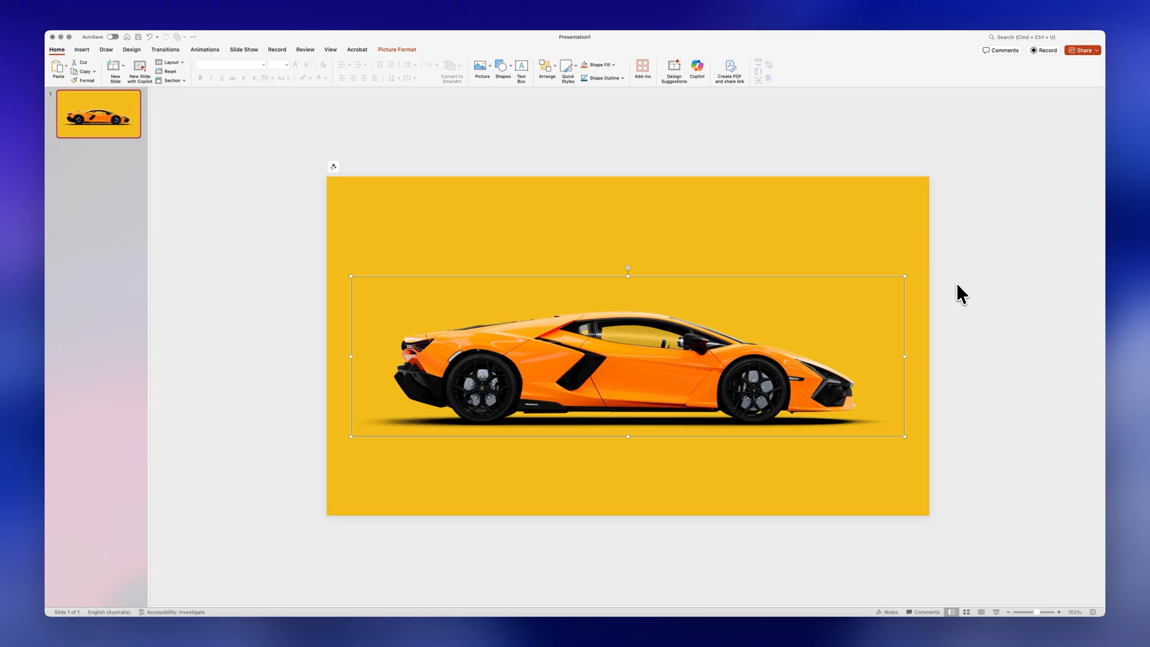
mouse_move(830, 398)
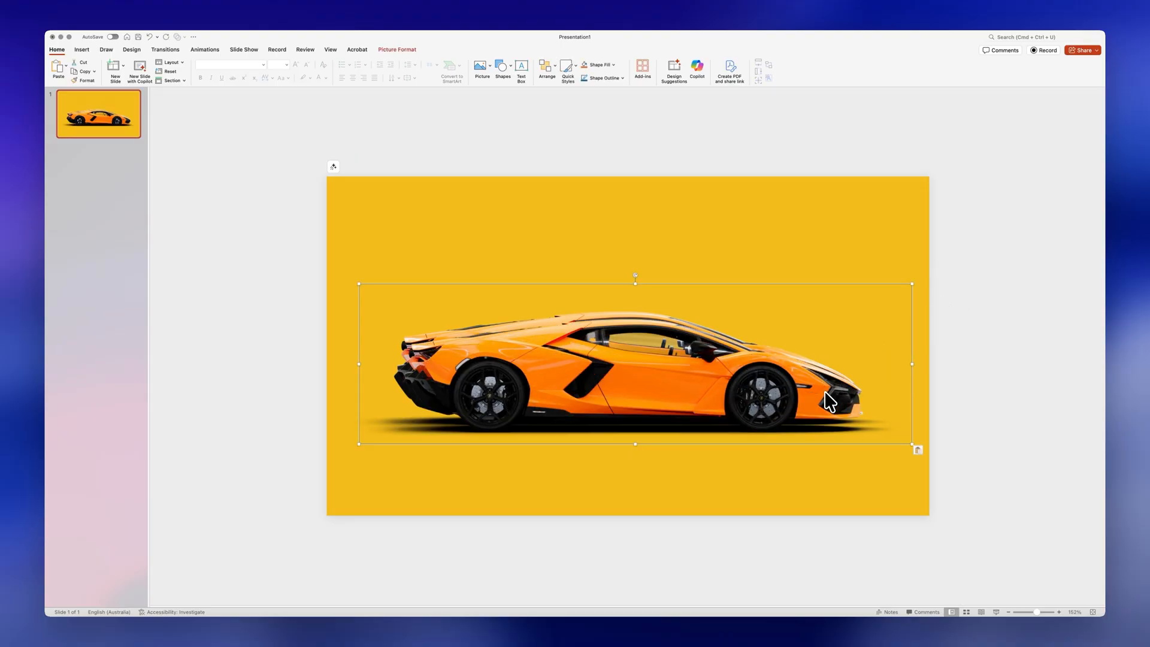
drag(829, 400, 638, 389)
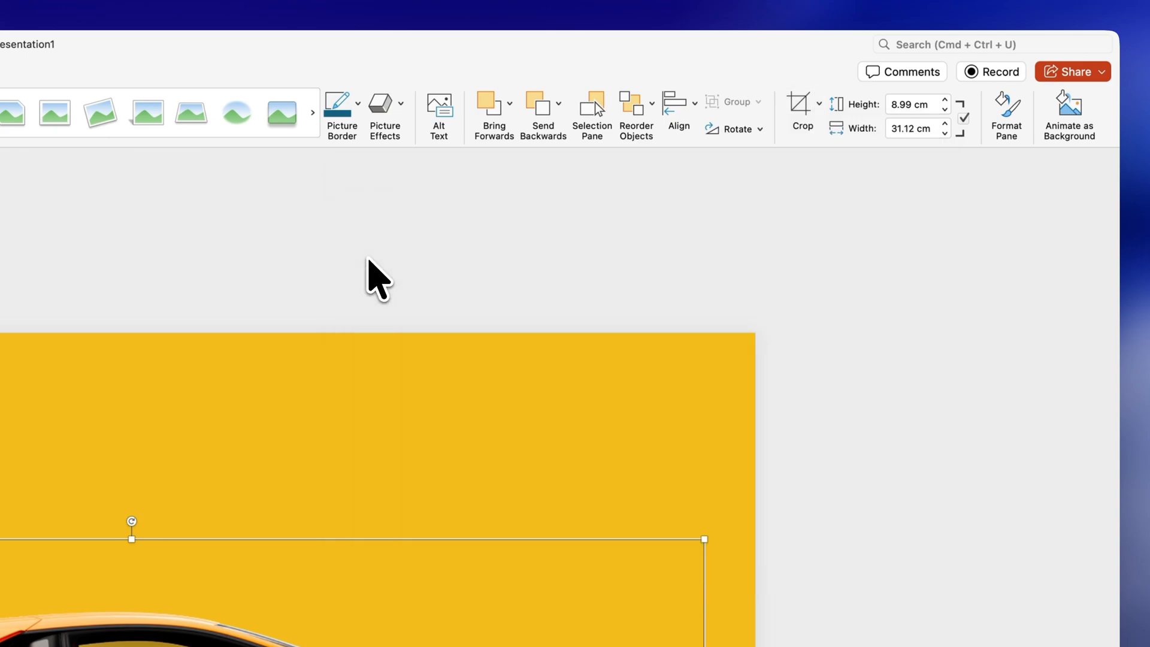
Step: Crop the car picture and position the crop circle over the car's rear wheel
click(800, 104)
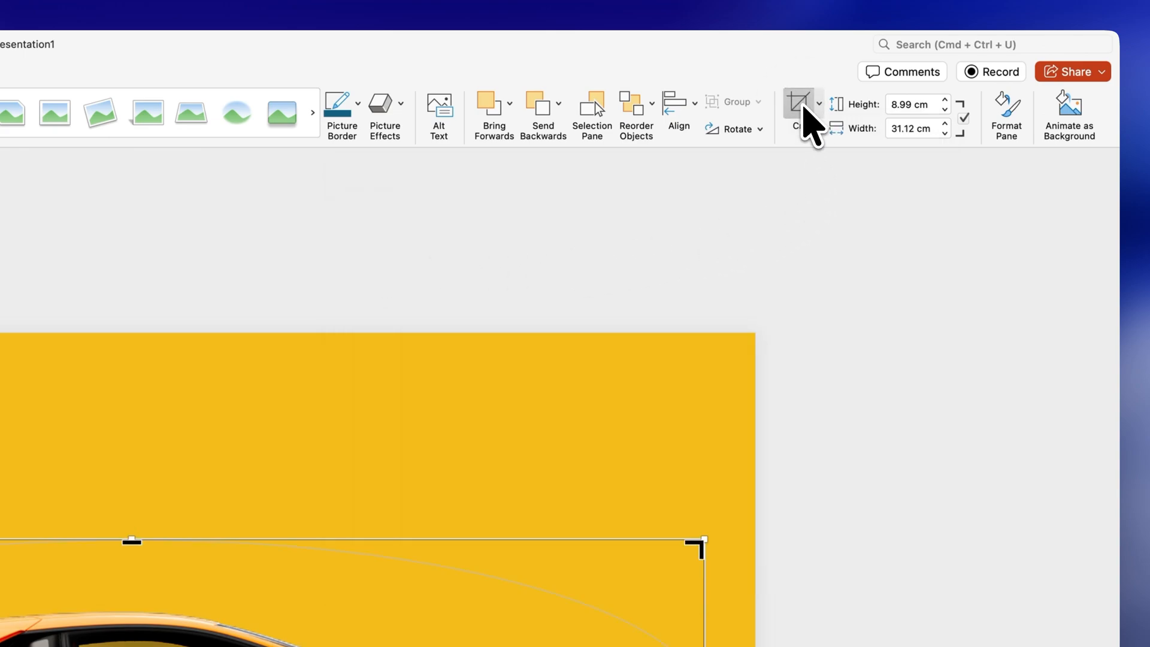
click(818, 103)
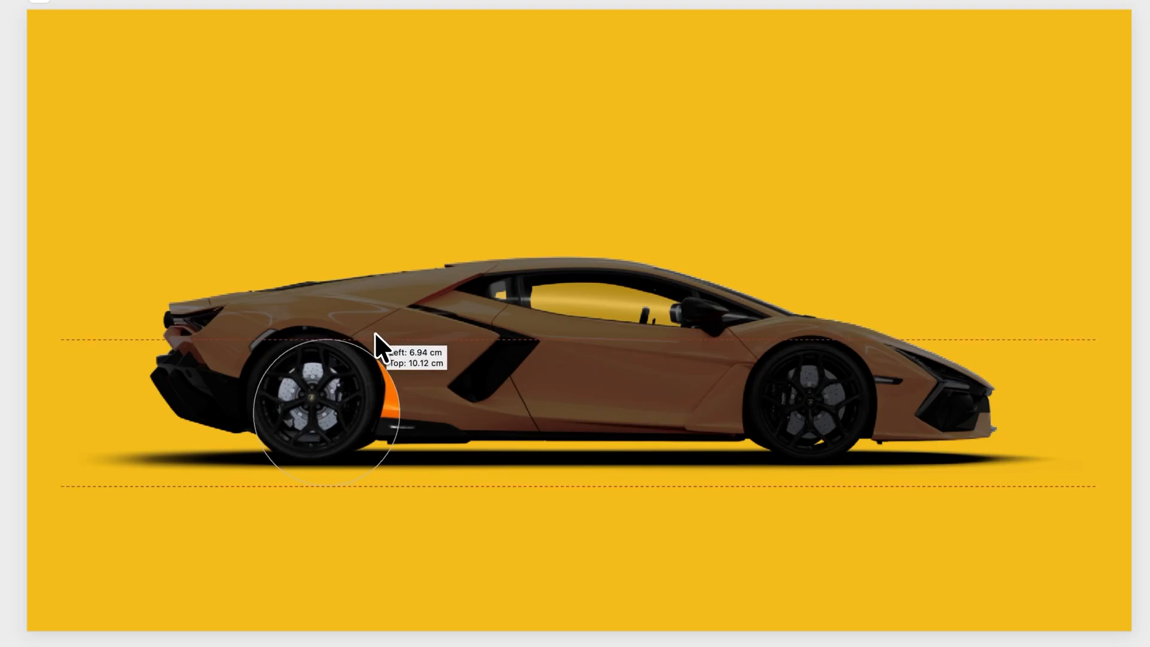
drag(378, 345, 385, 484)
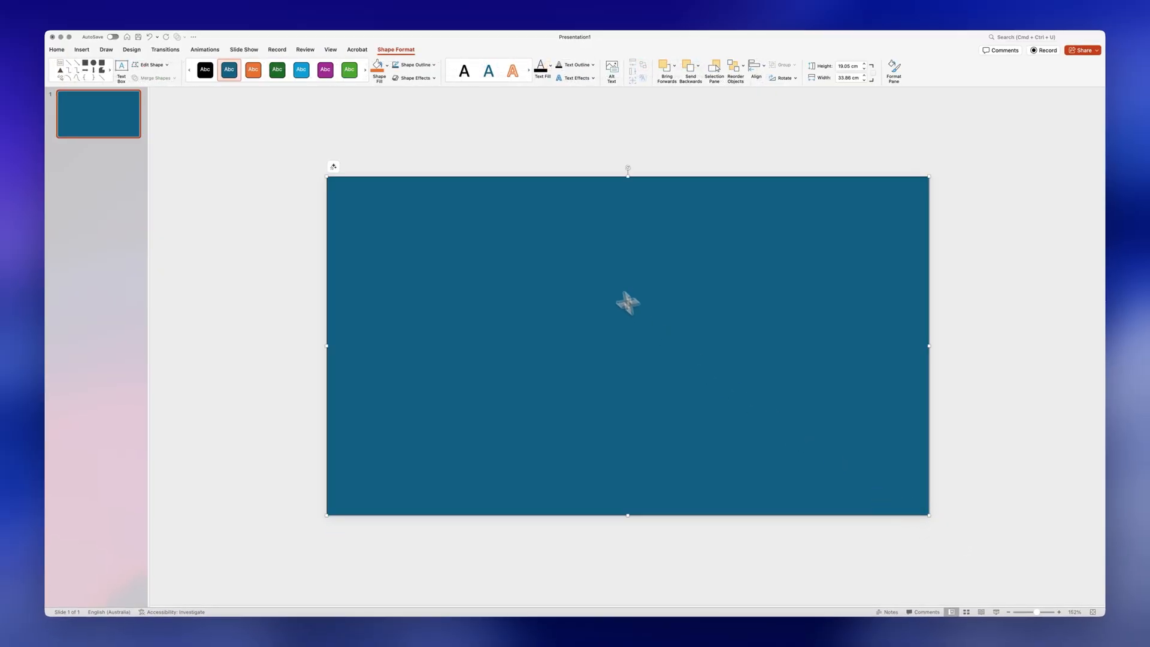
Step: Fill the slide-sized teal rectangle with near-black
click(413, 65)
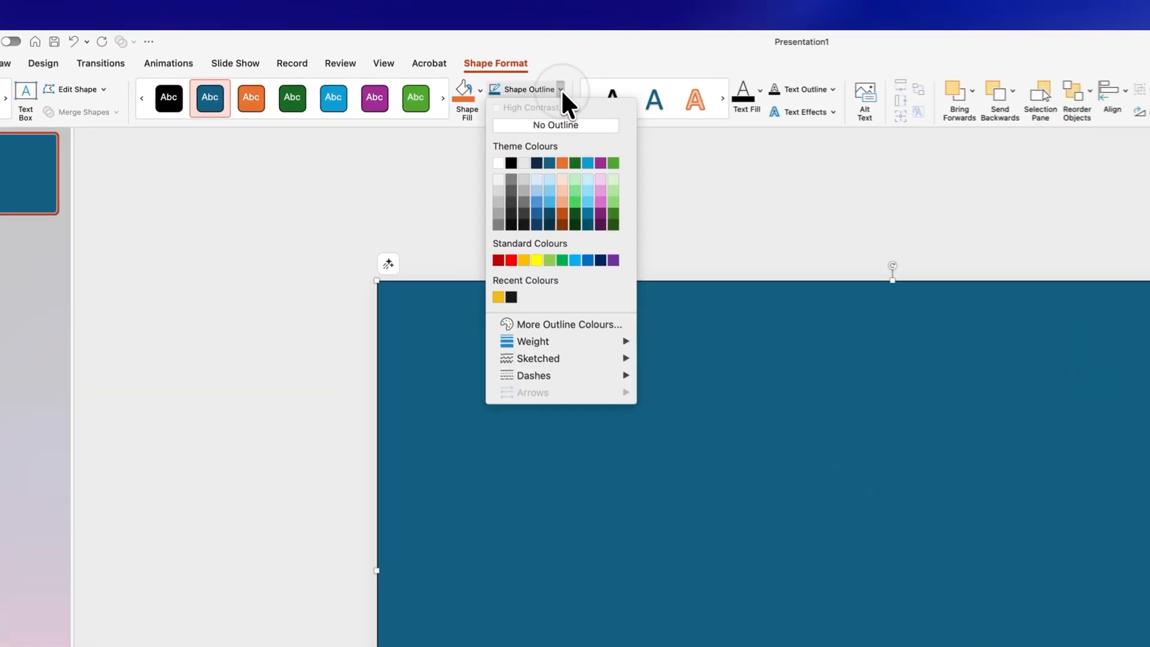
click(466, 98)
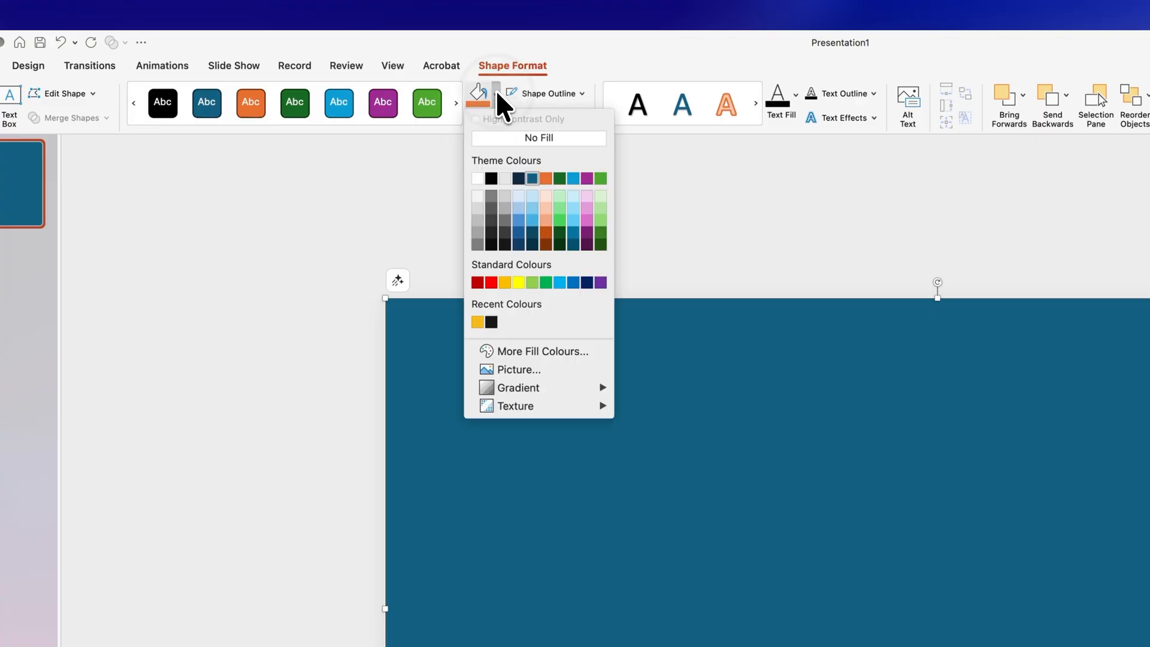
click(490, 178)
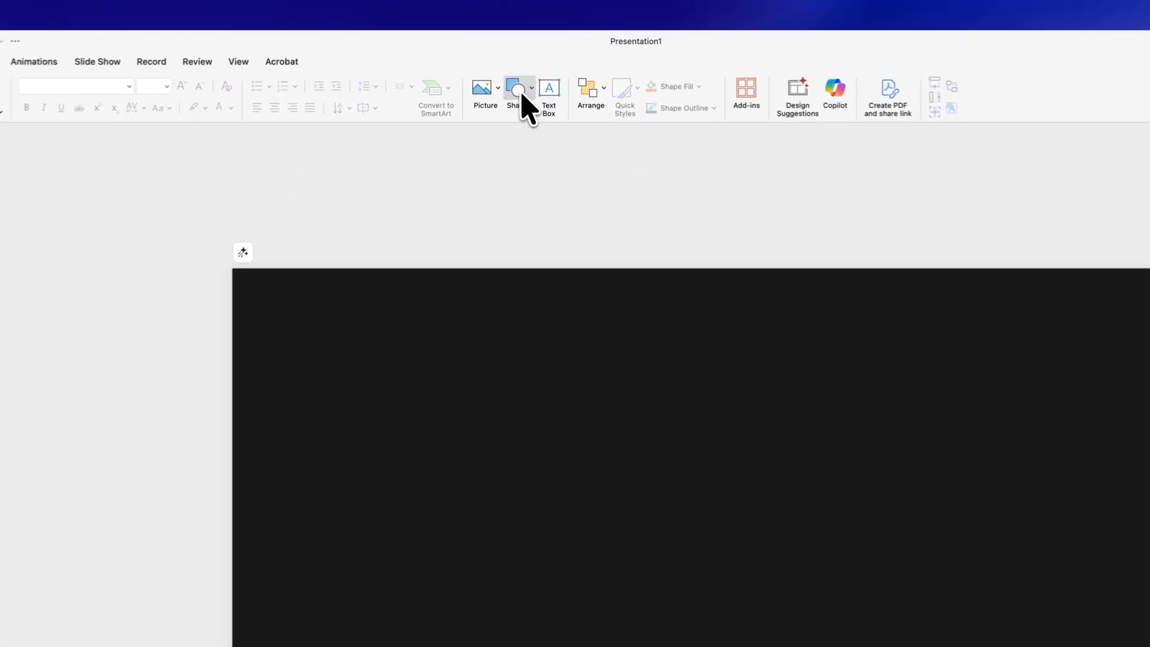
Step: Draw a right triangle over the bottom-left corner and fill it with the dark colour
click(516, 88)
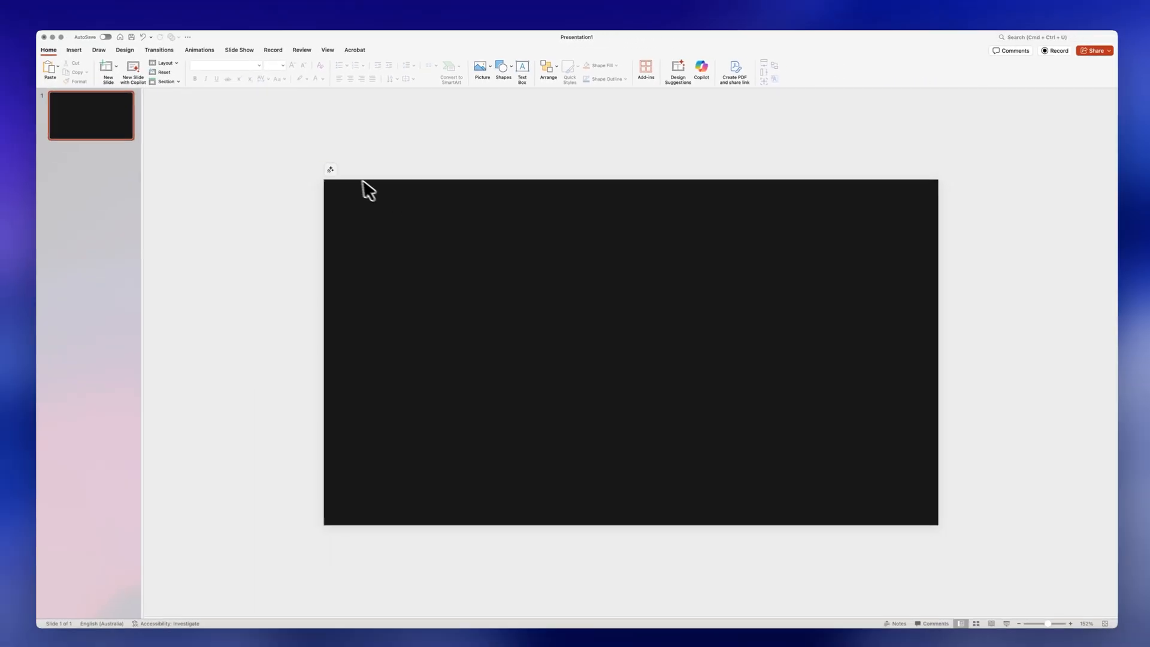
drag(328, 179, 693, 553)
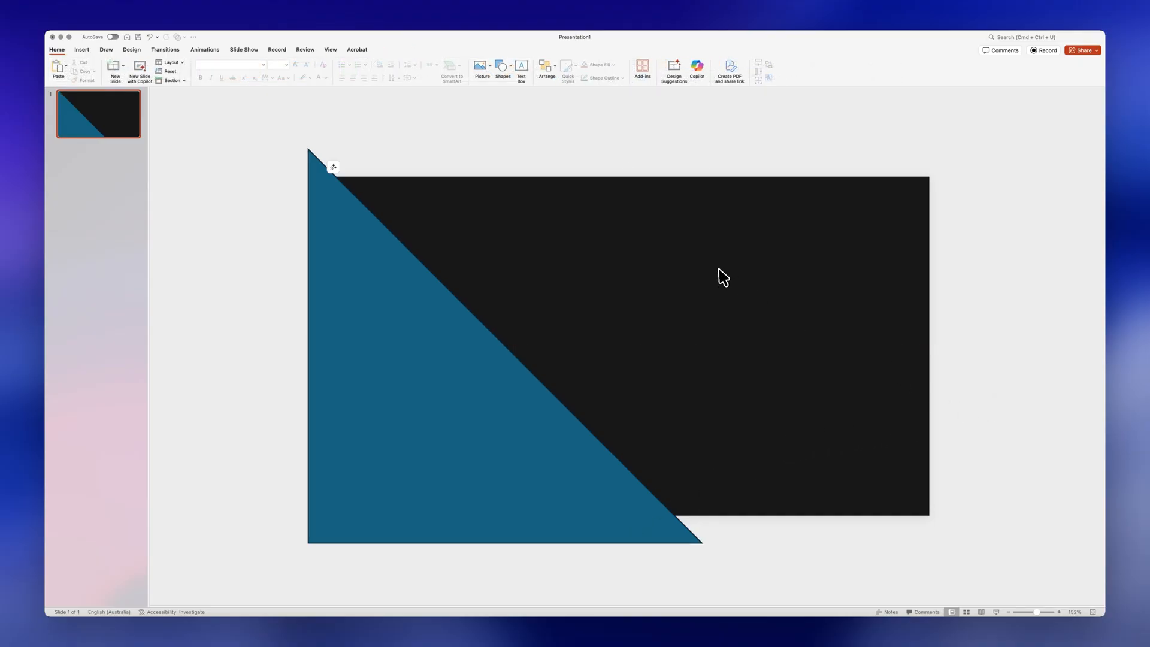
click(441, 353)
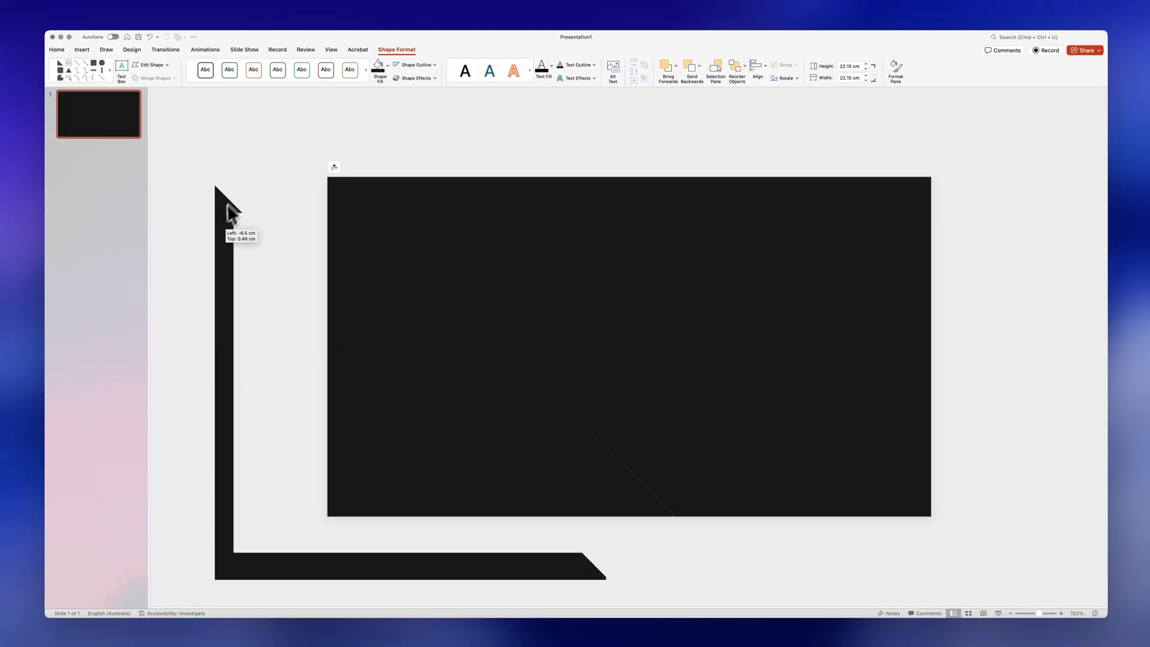
click(866, 367)
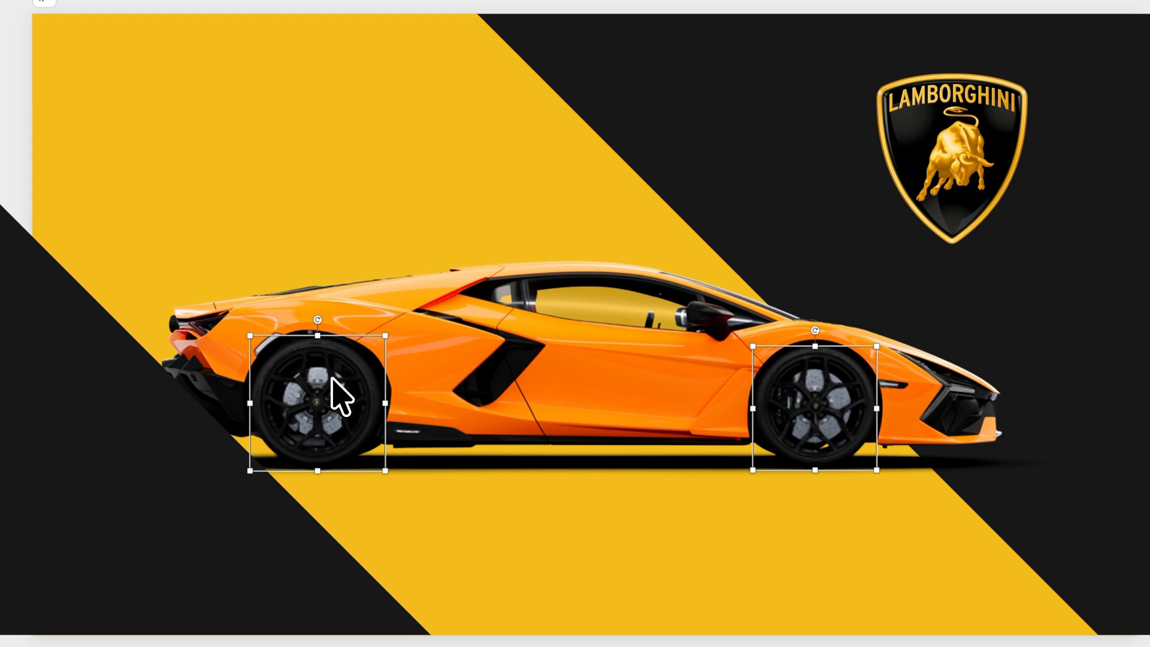
mouse_move(320, 330)
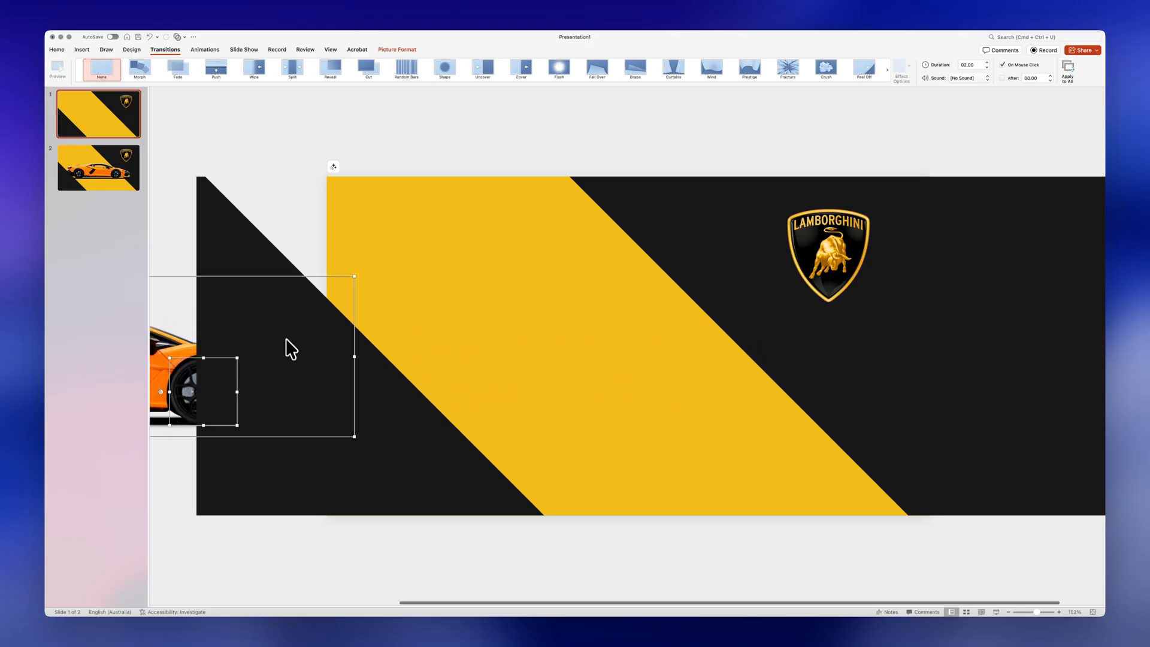
Step: Move the car off slide 1 to the left and centre the Lamborghini logo horizontally
drag(286, 349, 388, 271)
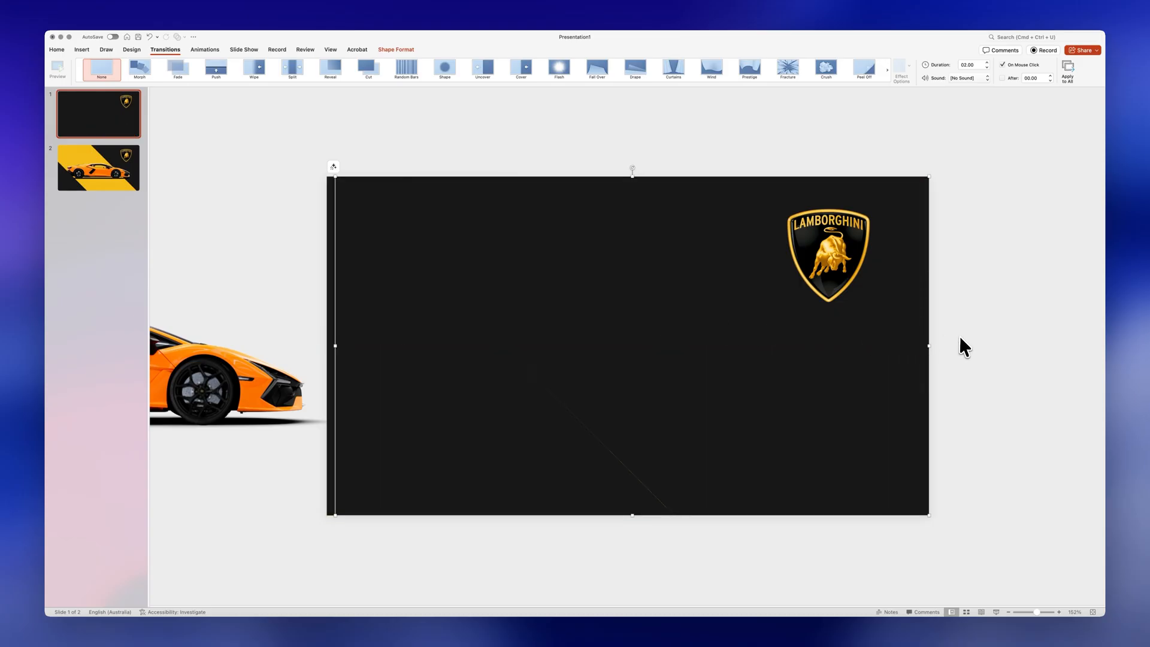
click(829, 253)
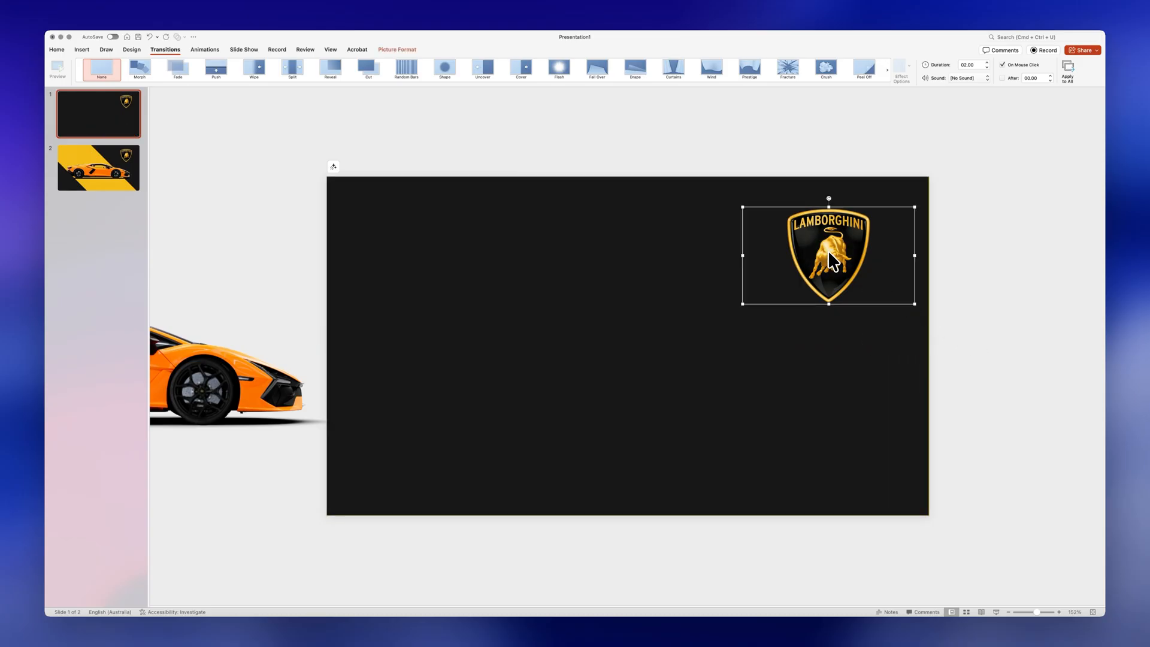
click(397, 49)
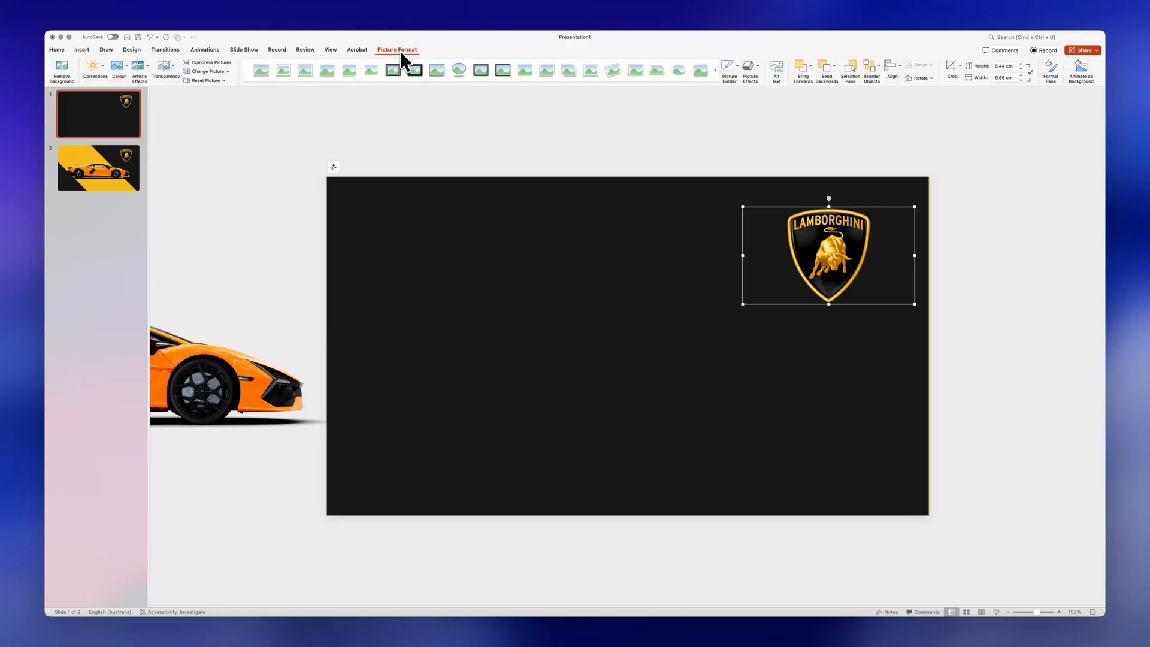
click(893, 69)
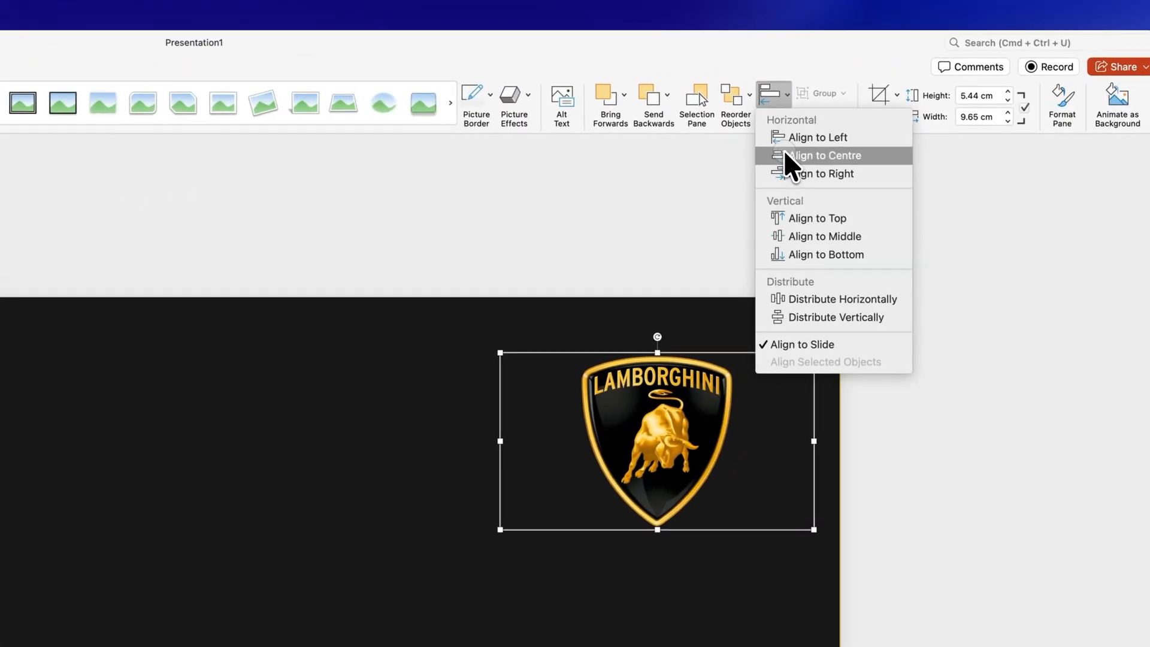
click(824, 154)
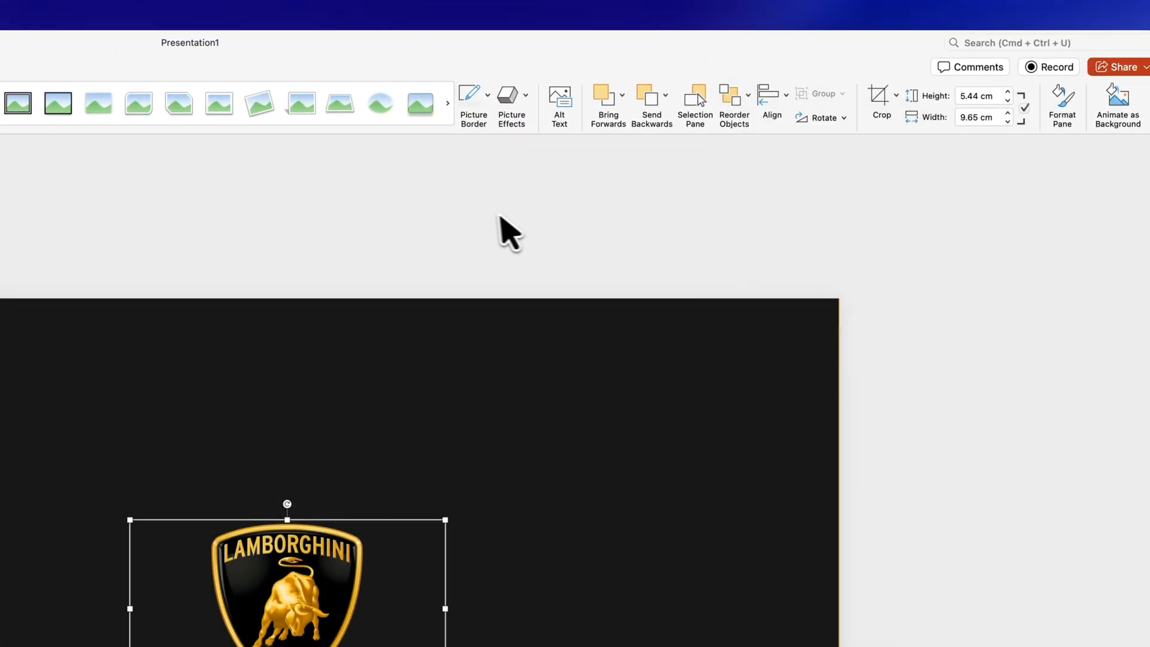
Step: Apply a Morph transition to slide 2, the car slide
click(126, 282)
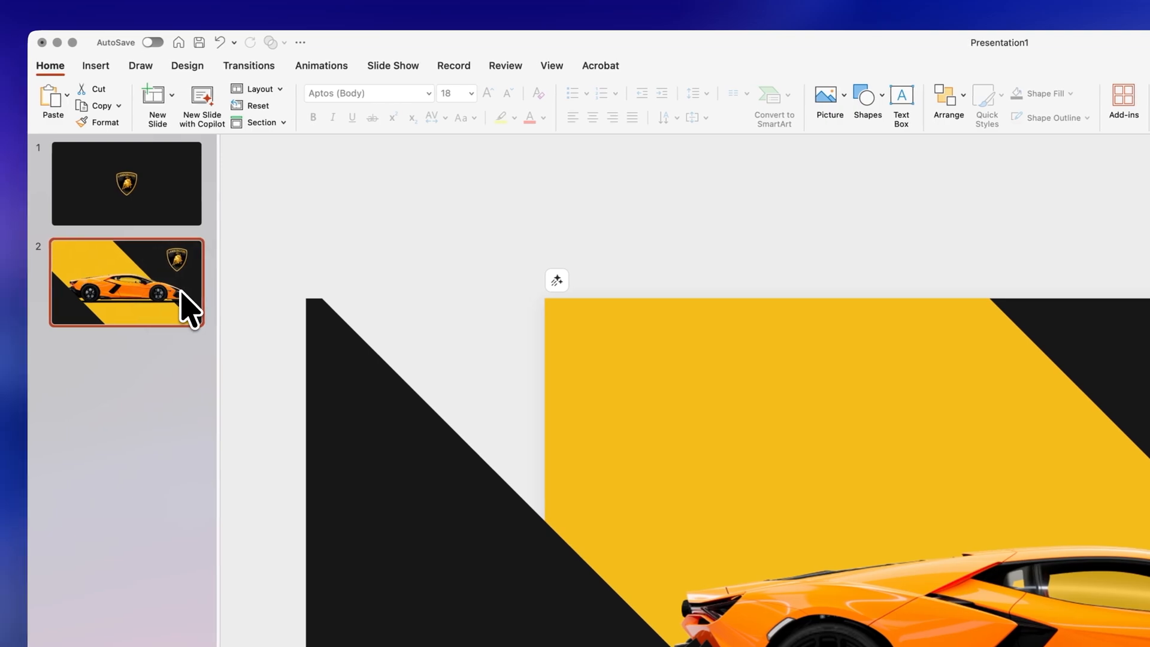
click(251, 66)
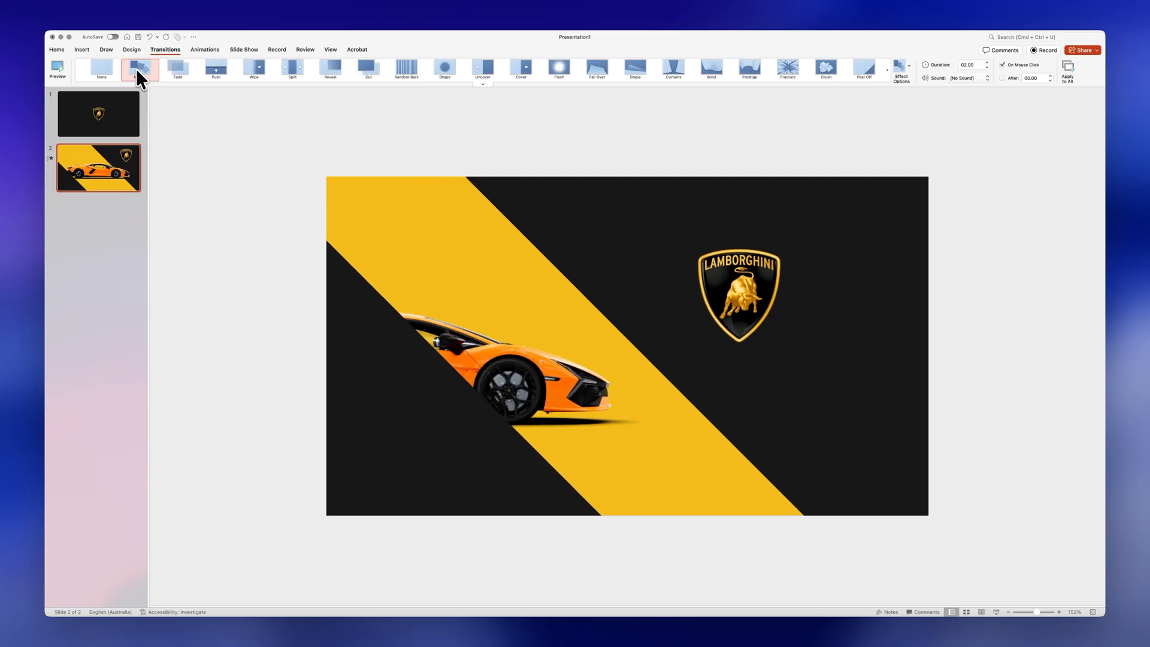
click(139, 68)
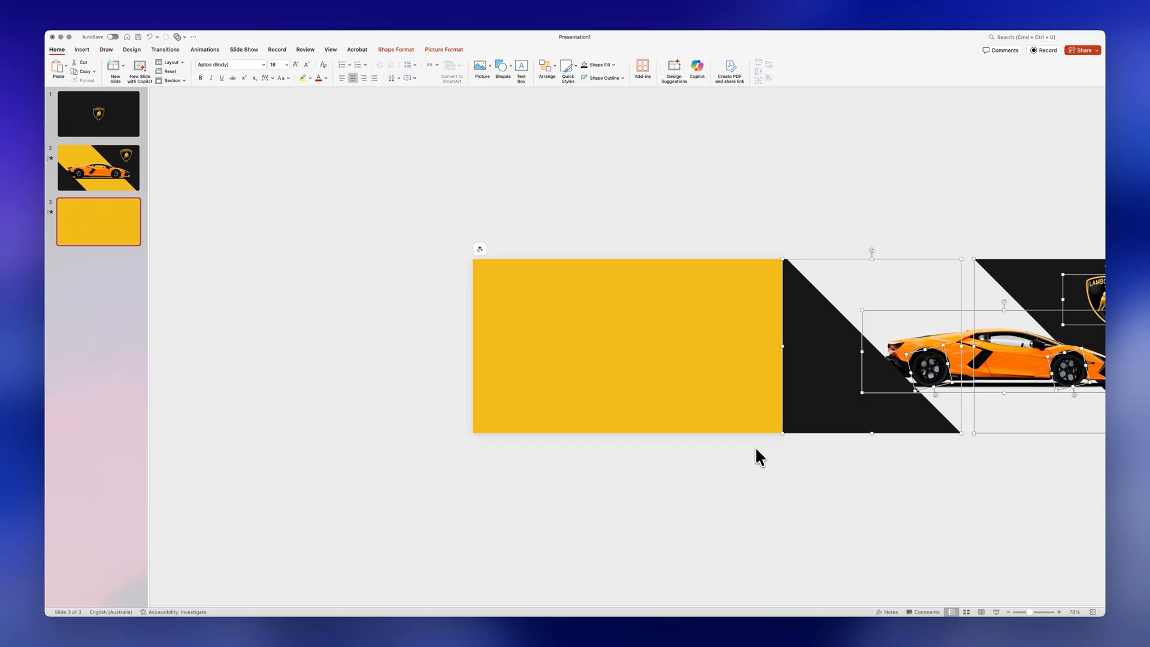
Step: Draw a rectangle from the Shapes gallery to cover the third slide
click(503, 68)
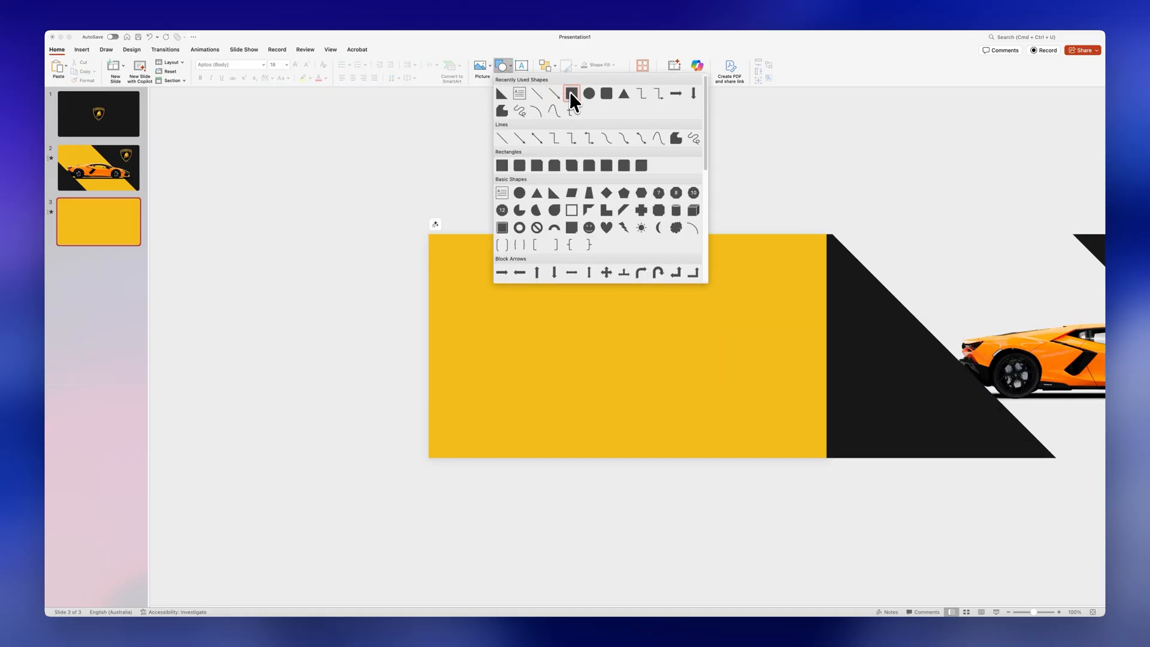
drag(390, 215, 526, 317)
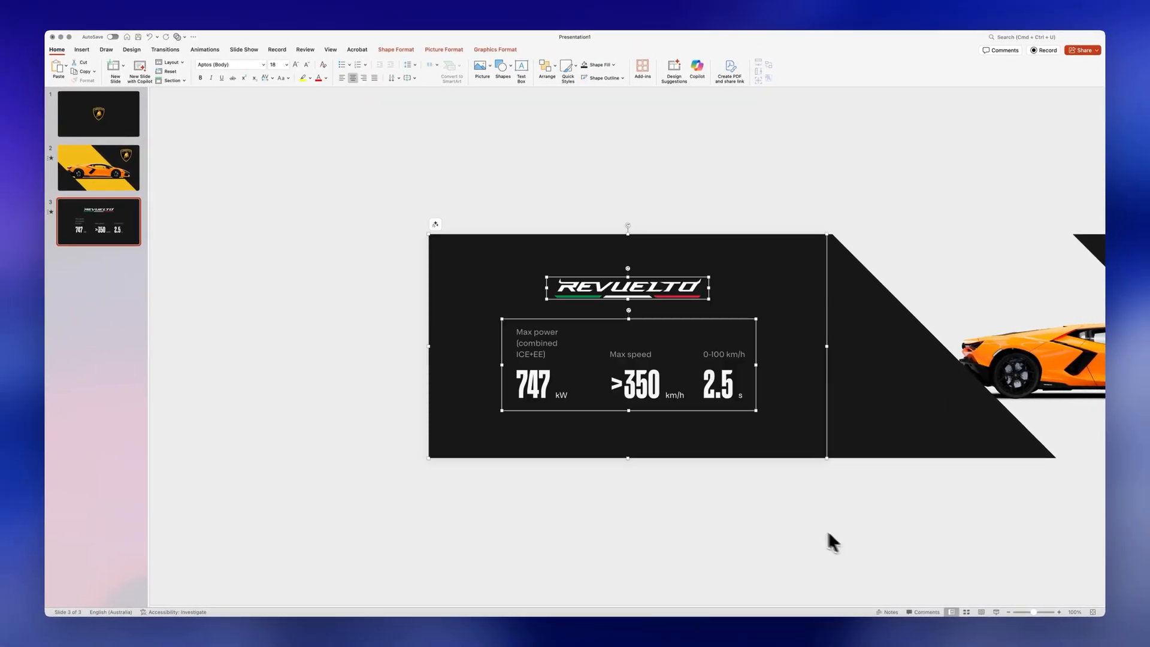
Step: On the car slide, move the stats panel off the left edge, then go to slide 3
click(98, 168)
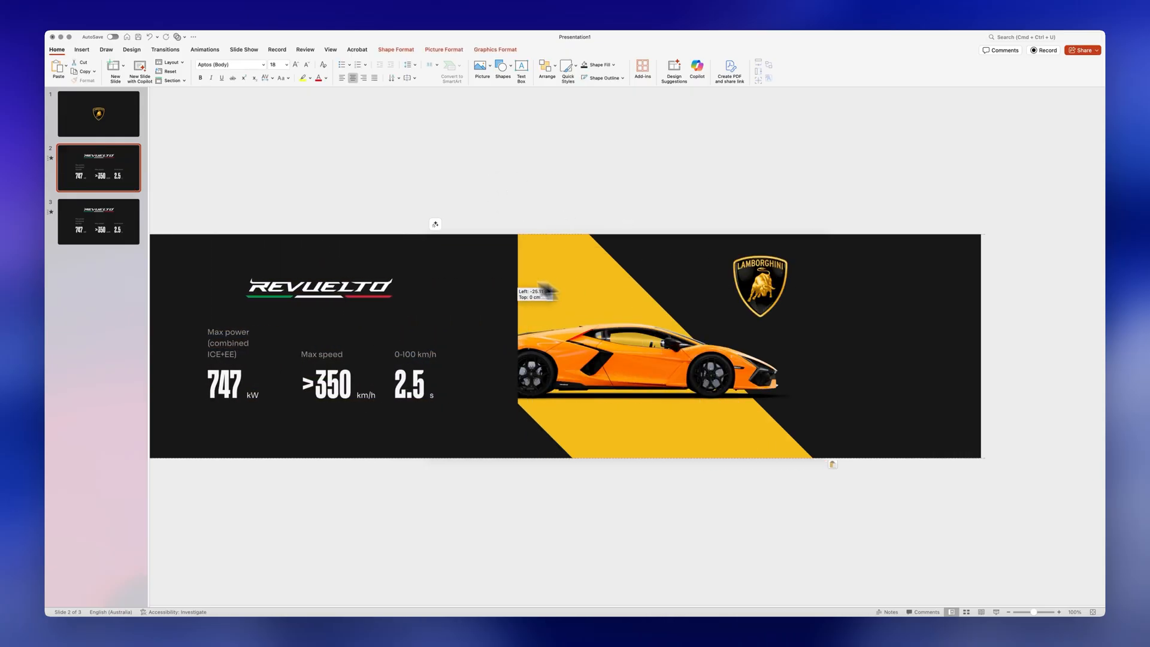
drag(535, 294, 326, 293)
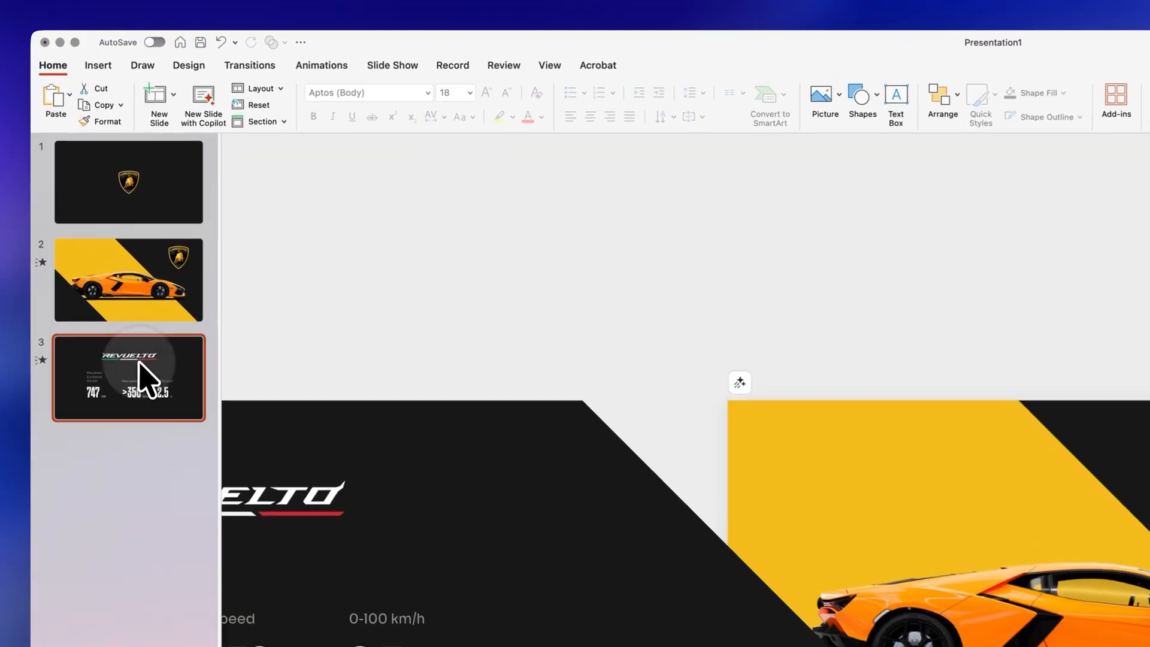
click(252, 65)
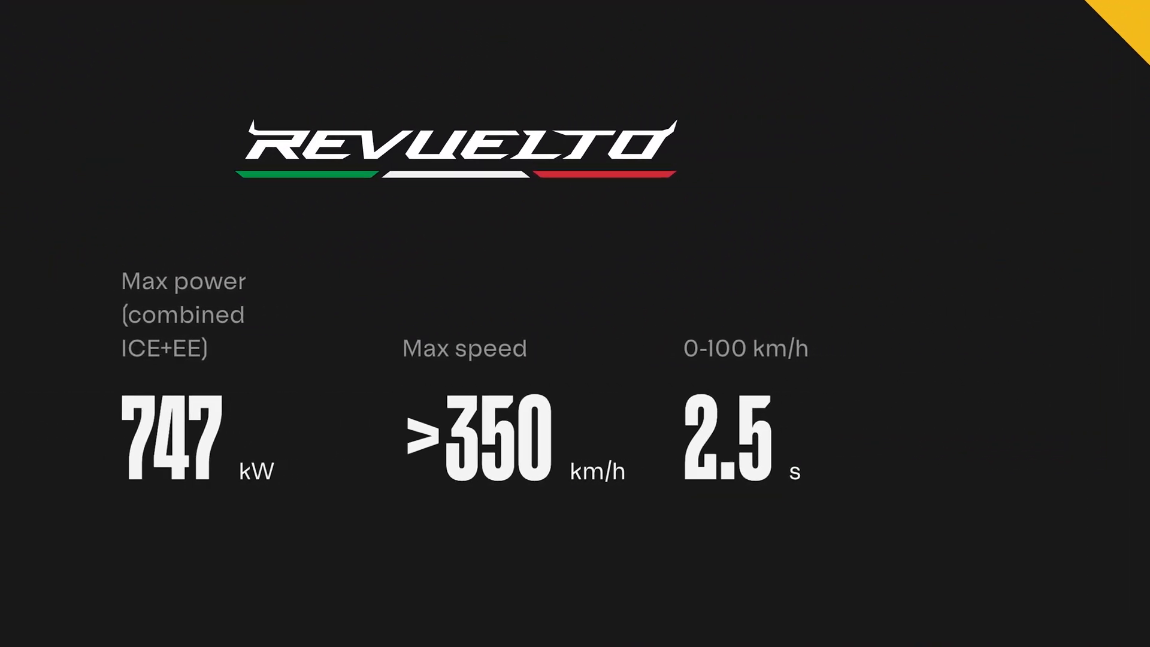
Step: Give the new slide a solid black background and select the Soda-Pop can picture
right_click(734, 382)
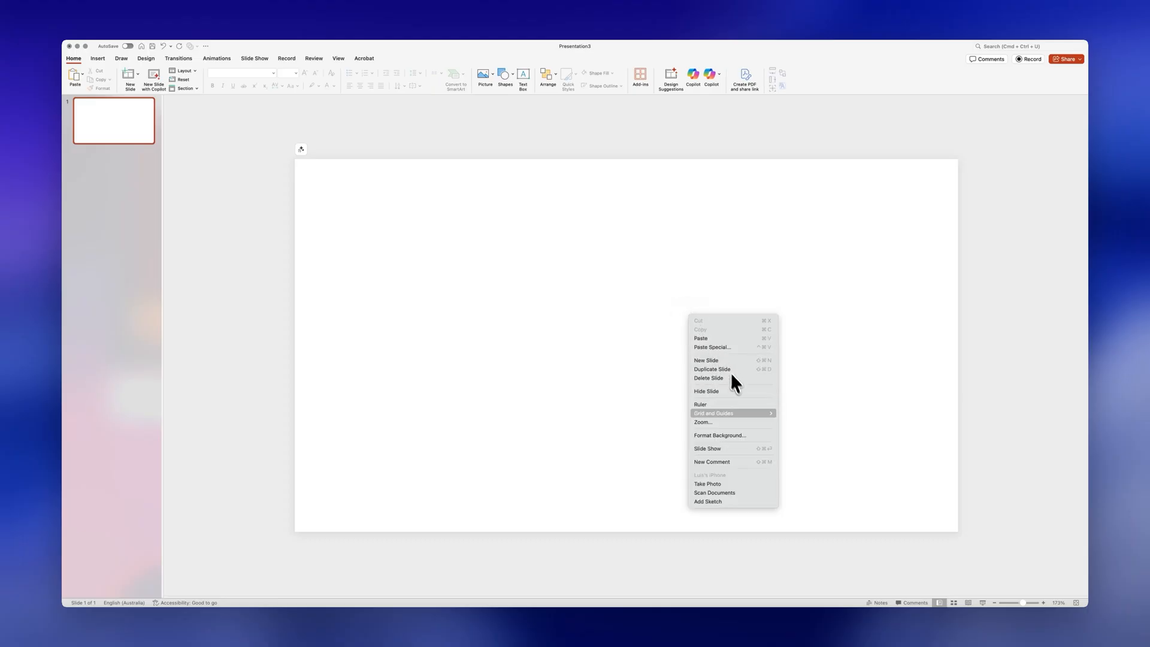
click(720, 435)
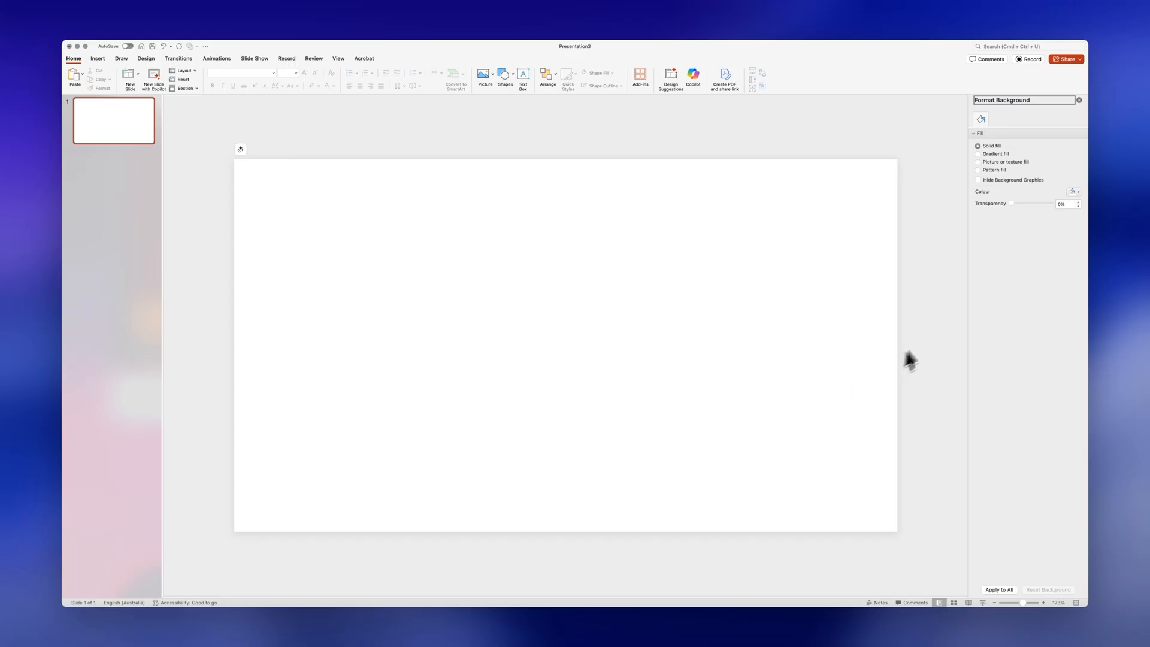
click(1073, 192)
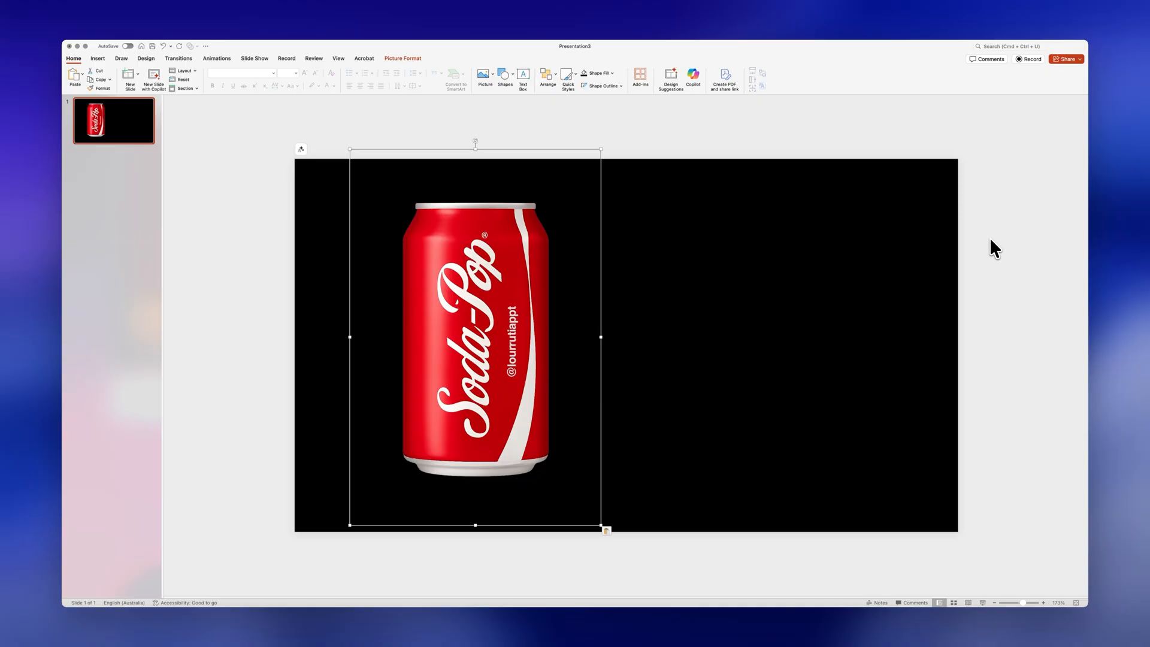
click(403, 59)
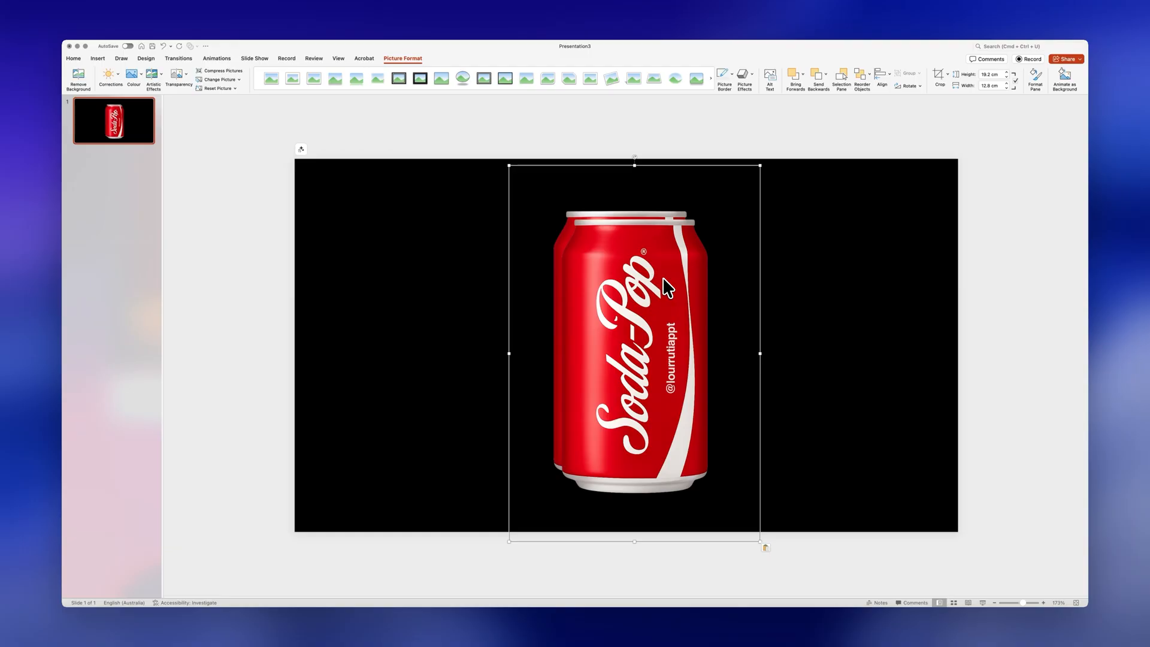
Step: Make the Soda-Pop can greyscale with Glow Edges and darker brightness and contrast
click(72, 58)
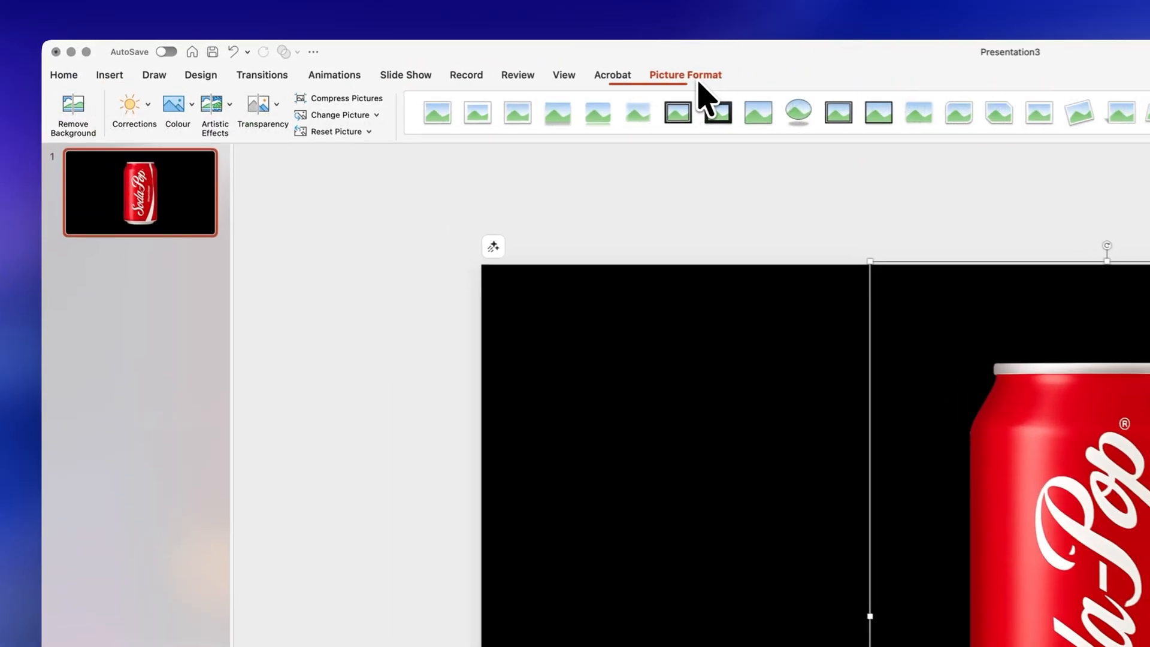
click(177, 110)
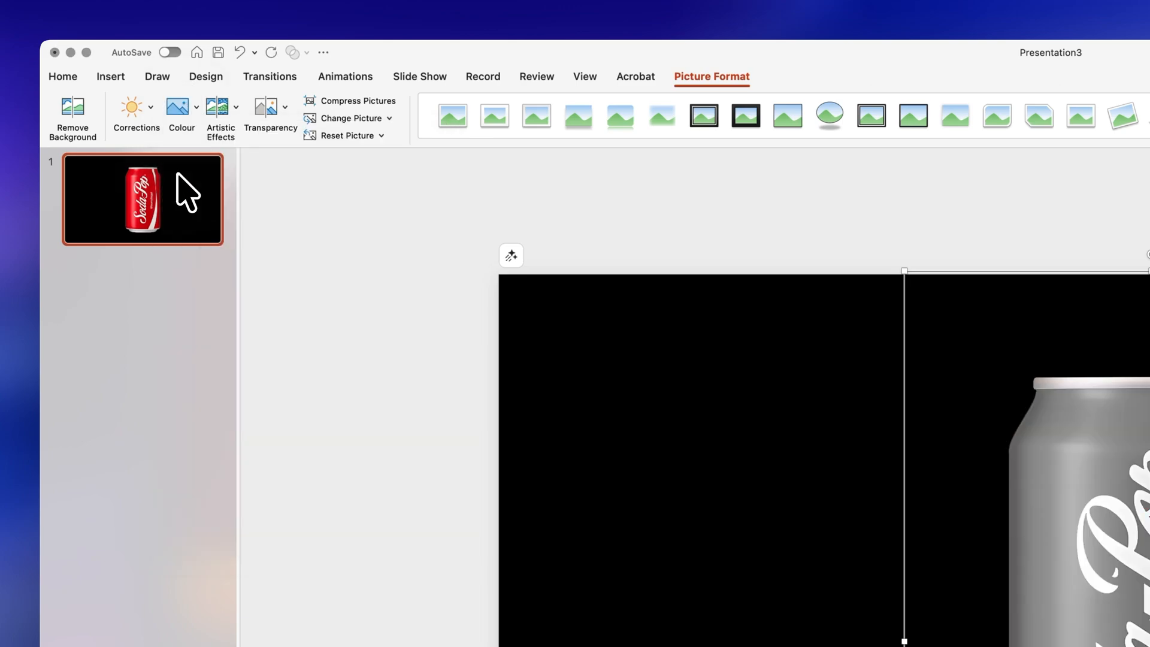
click(220, 109)
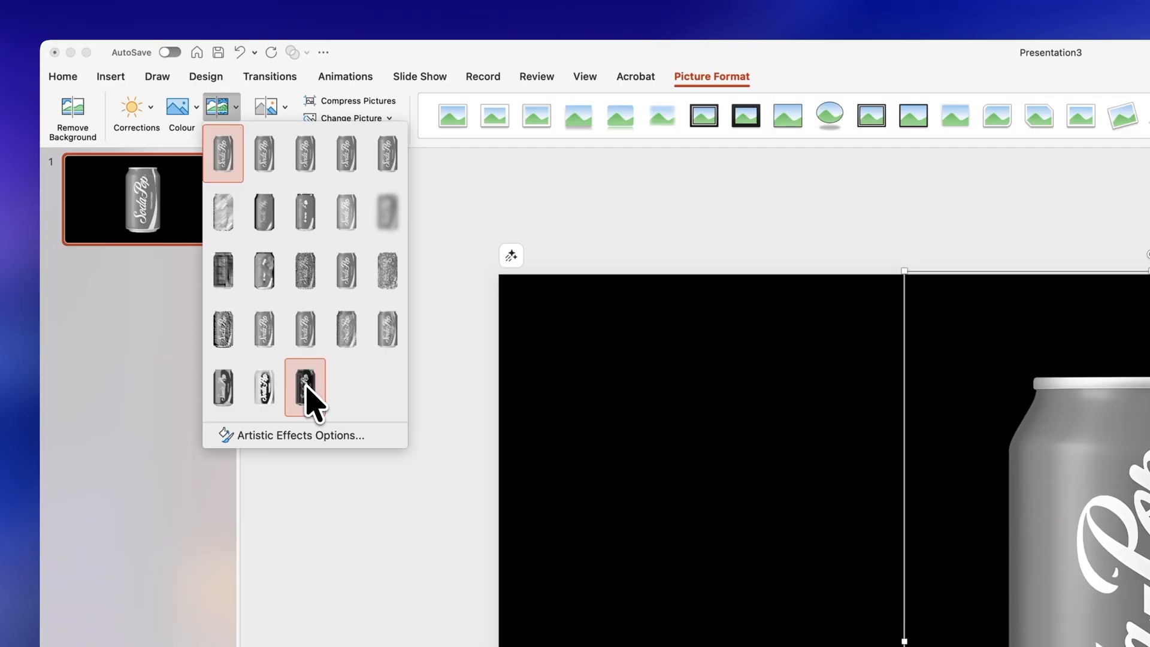
click(304, 388)
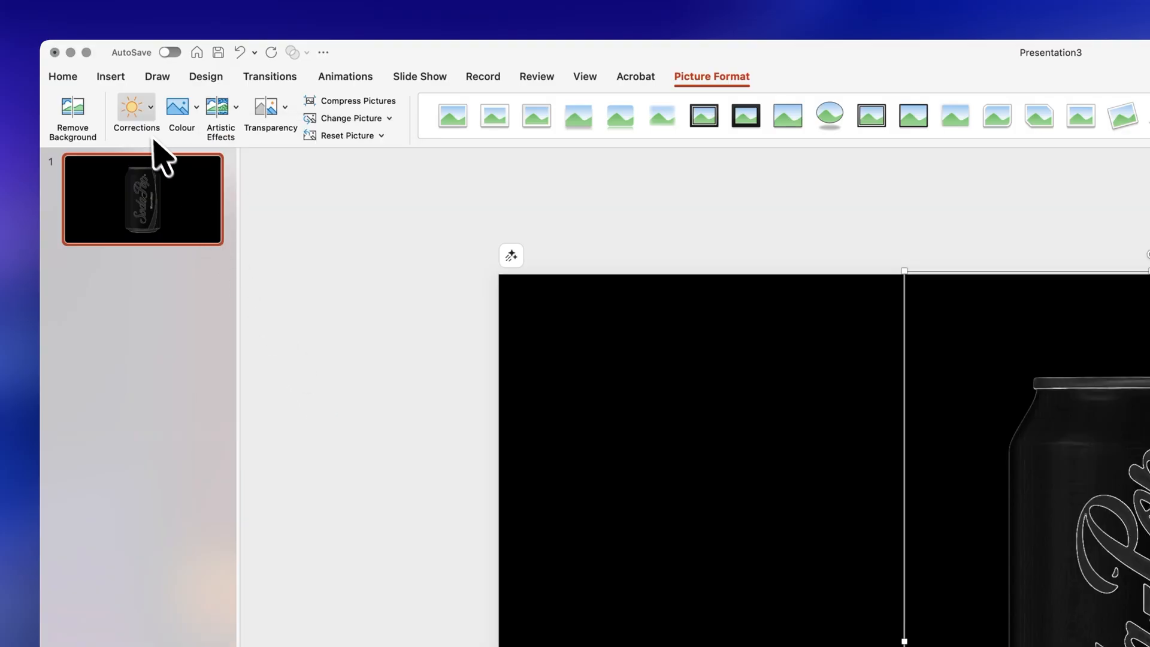
click(134, 114)
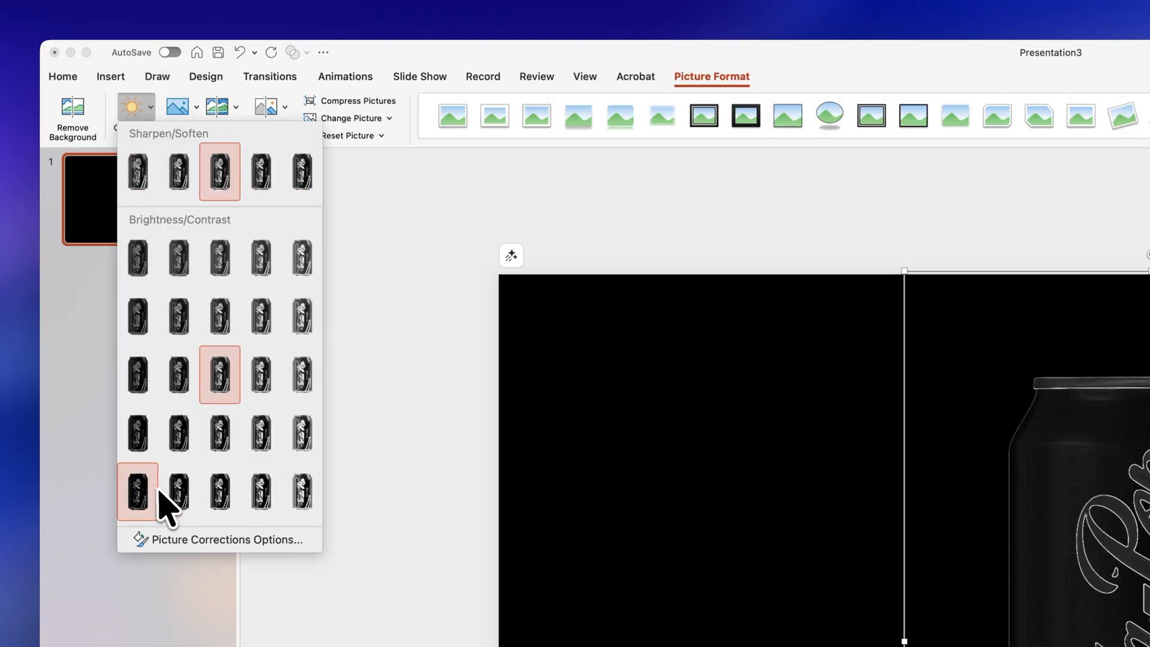
click(136, 490)
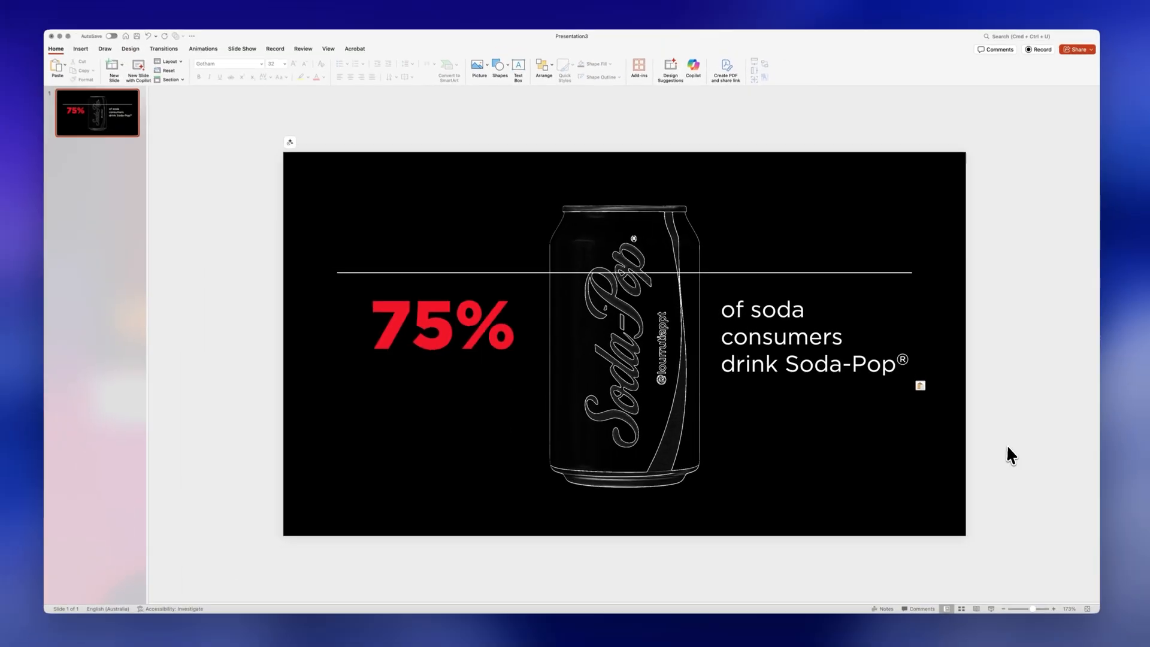
Step: Select the Soda-Pop stat slide to duplicate it
click(627, 345)
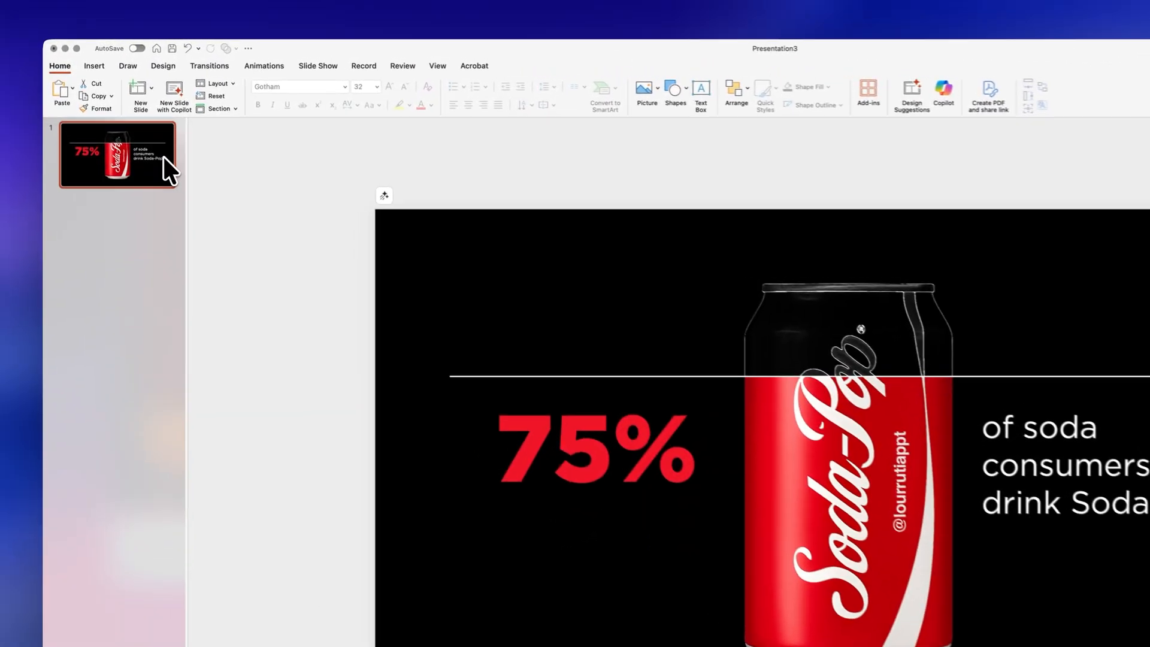
click(144, 99)
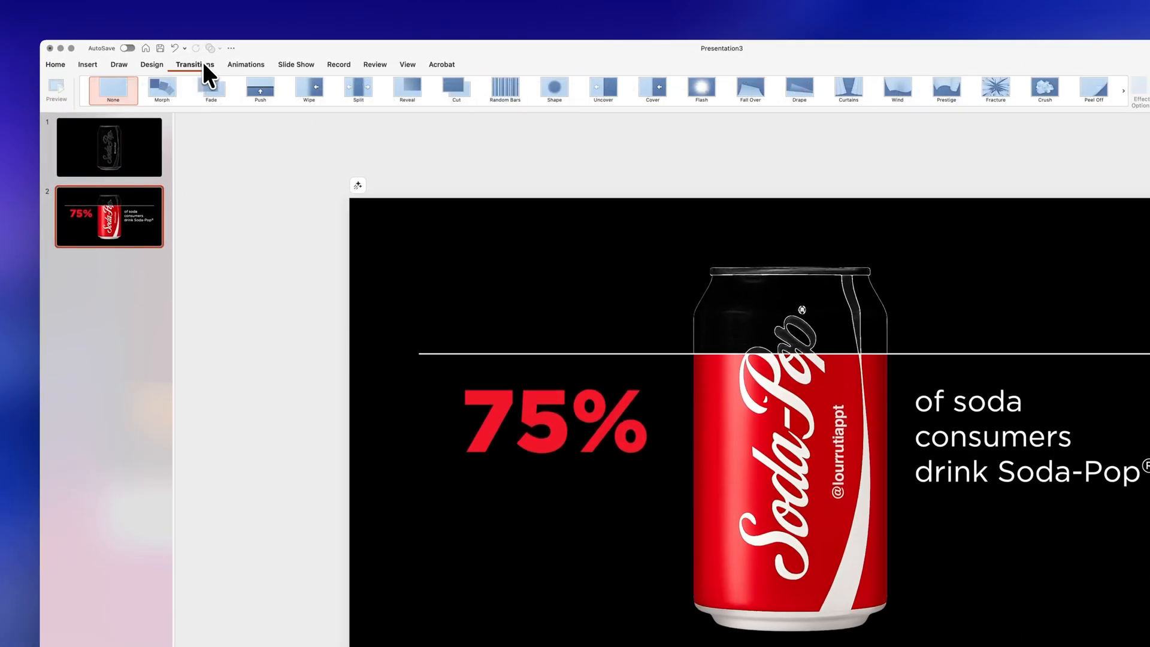
Step: Apply Morph to the second slide and begin renaming Picture 4 in the Selection Pane
click(161, 80)
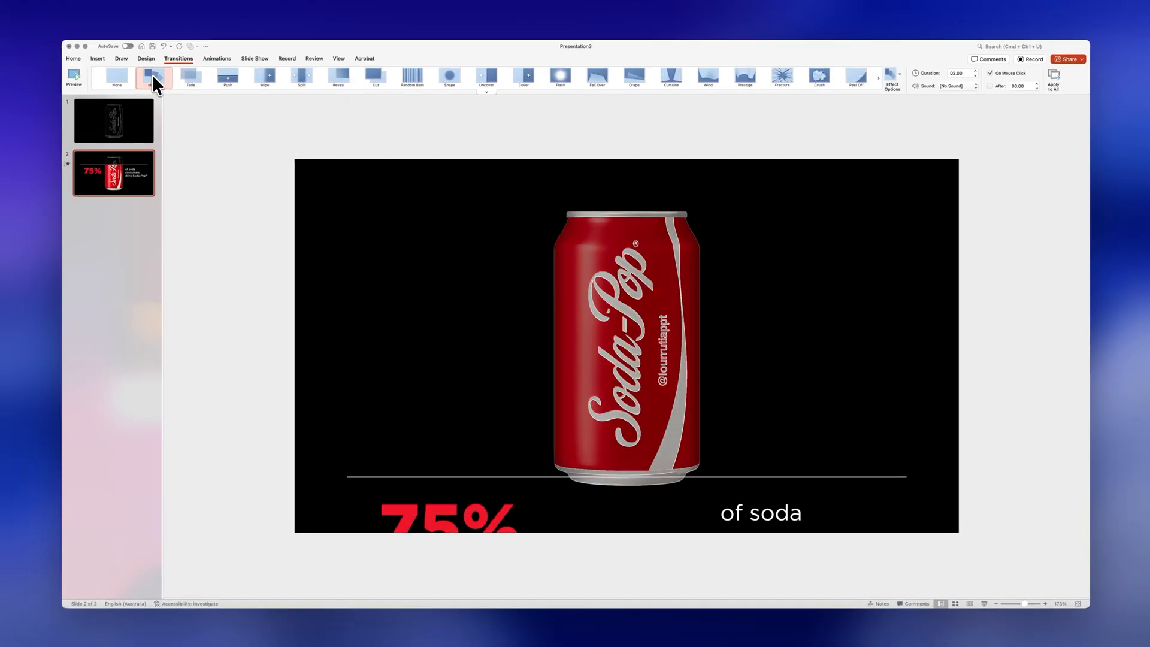
click(154, 76)
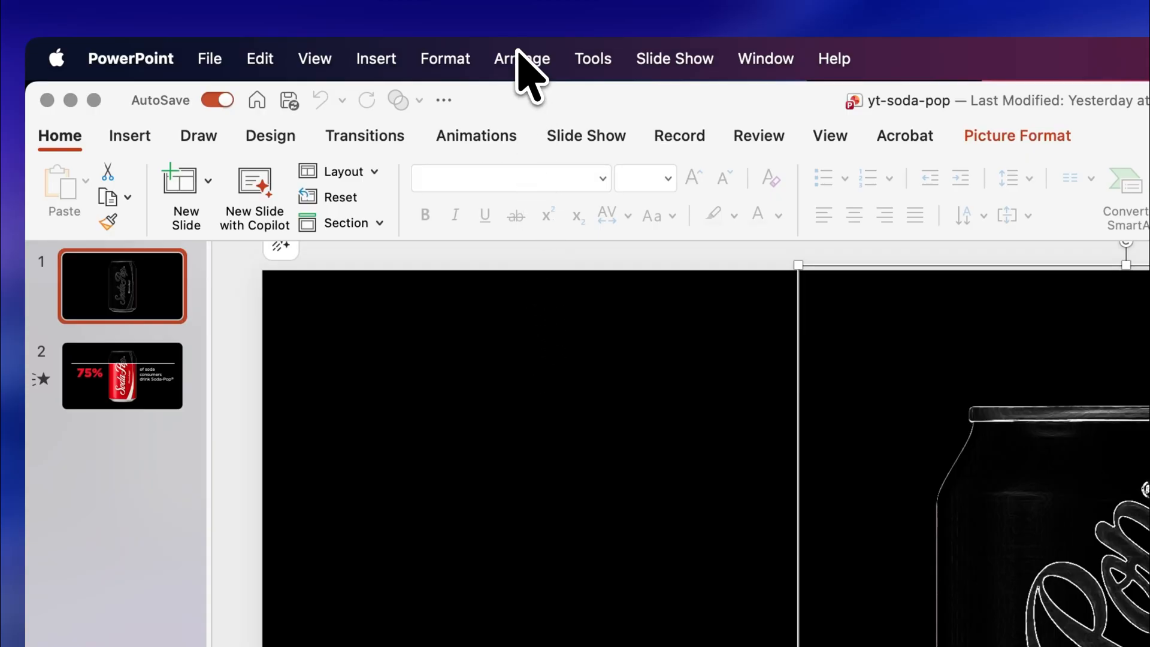
click(521, 59)
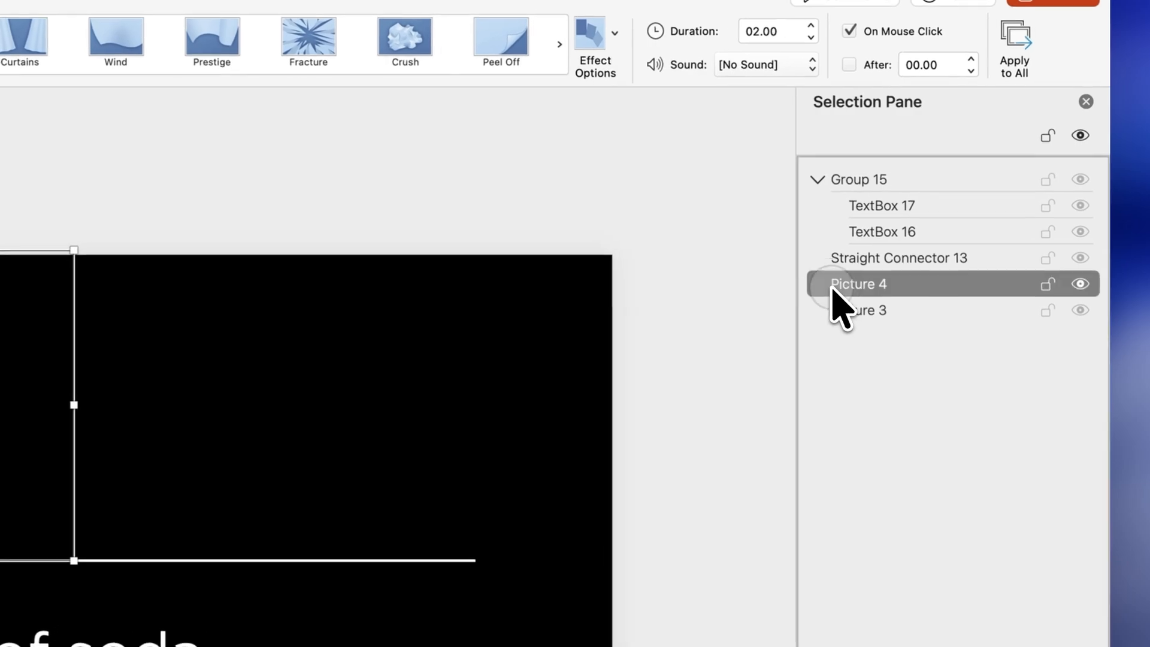
double_click(859, 284)
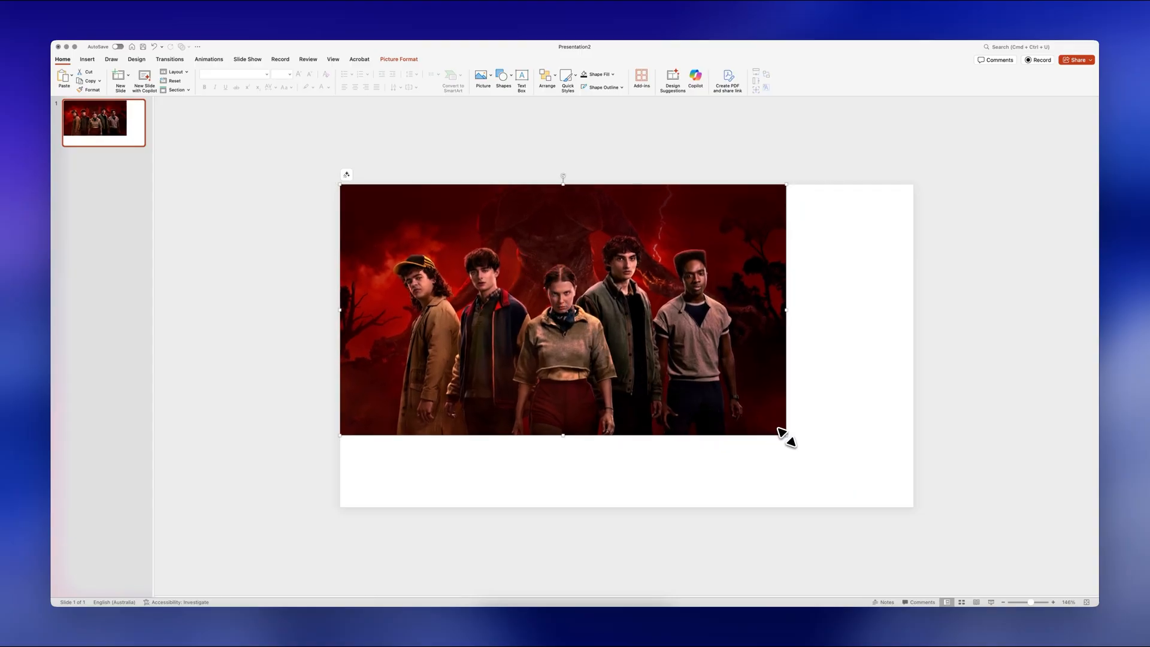
Step: Enlarge the cast photo to fill the slide and insert a wide rectangle
drag(785, 435, 913, 503)
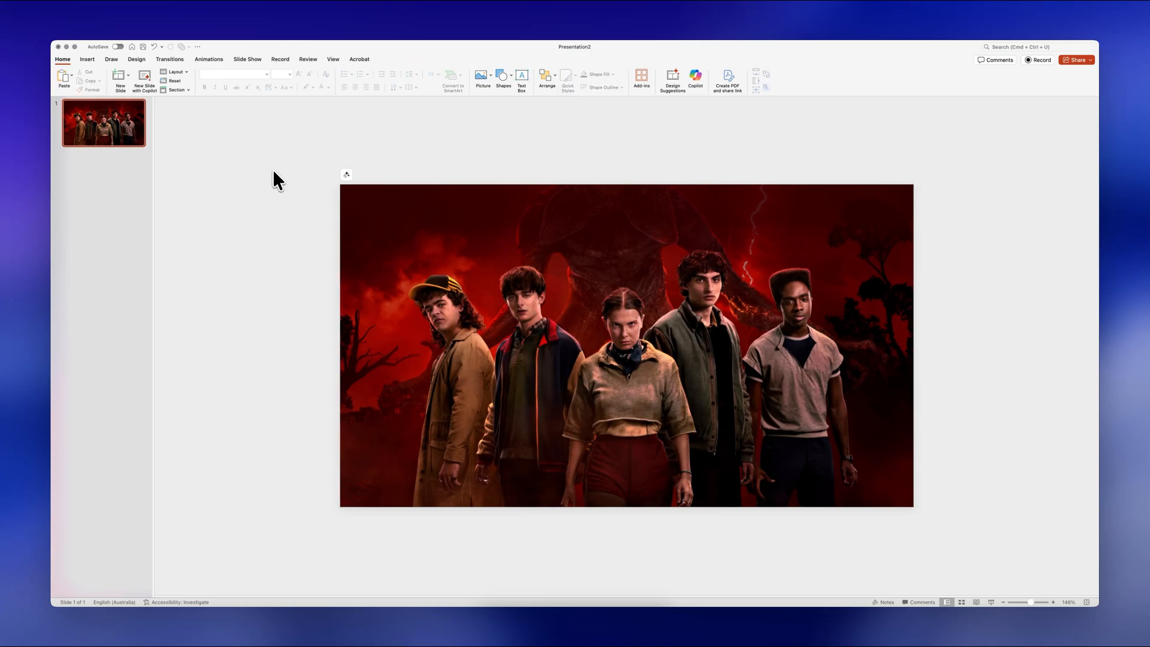
click(503, 77)
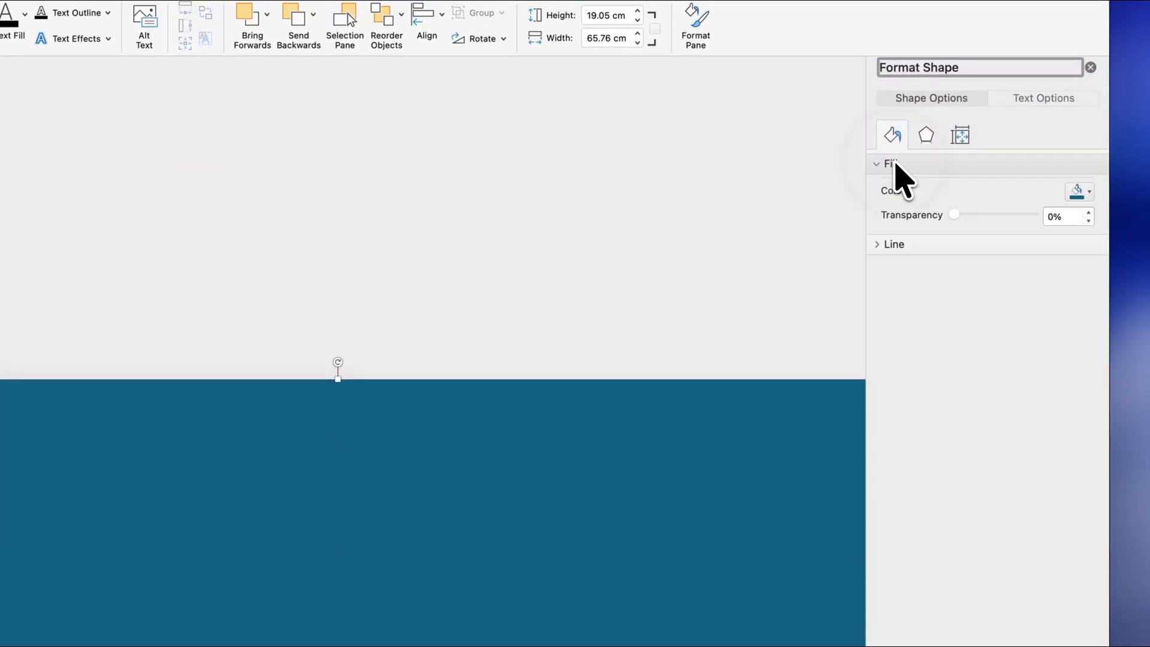
Step: Give the rectangle a black fill at 45% transparency with no outline
click(1089, 192)
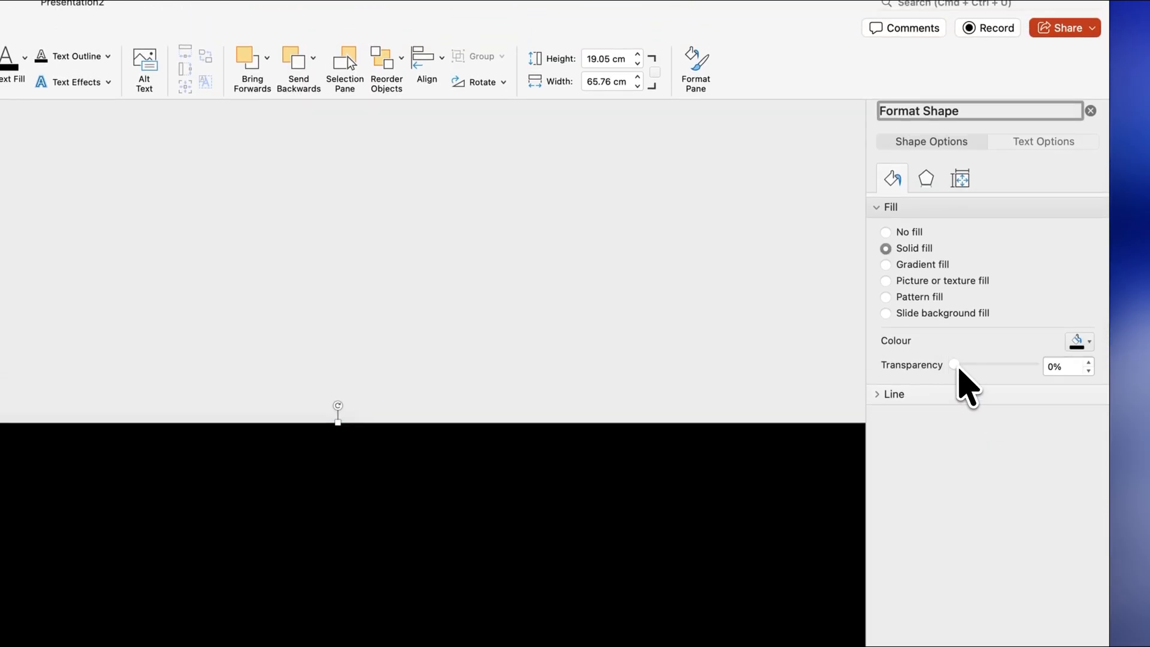
drag(955, 364, 987, 363)
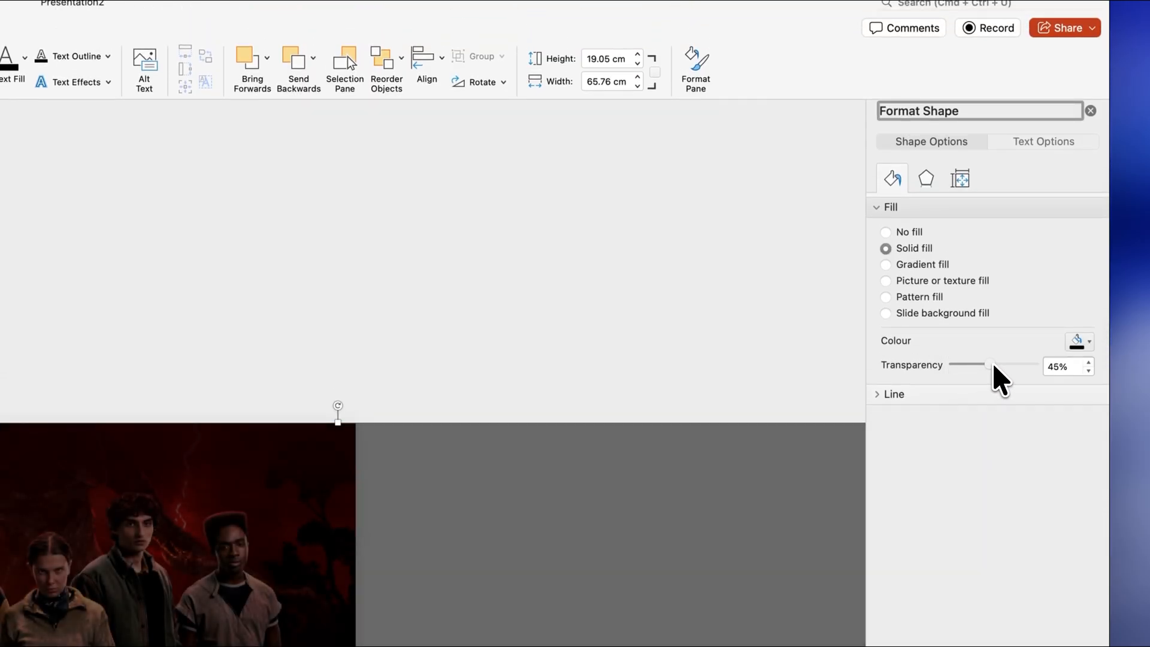
click(895, 394)
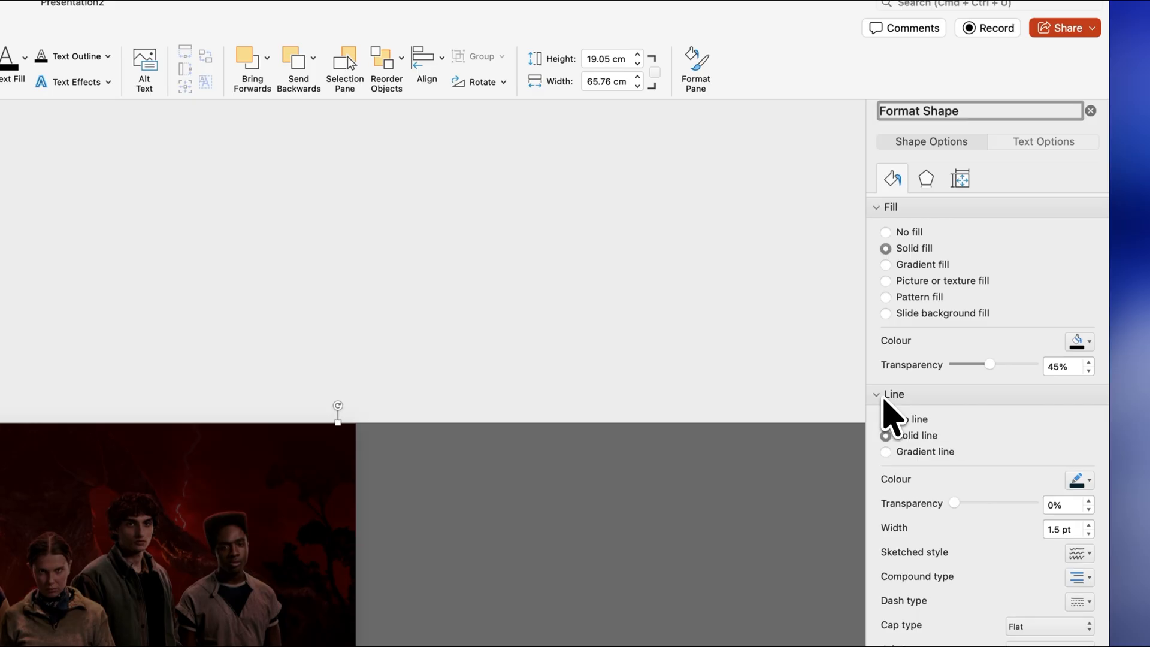
click(886, 418)
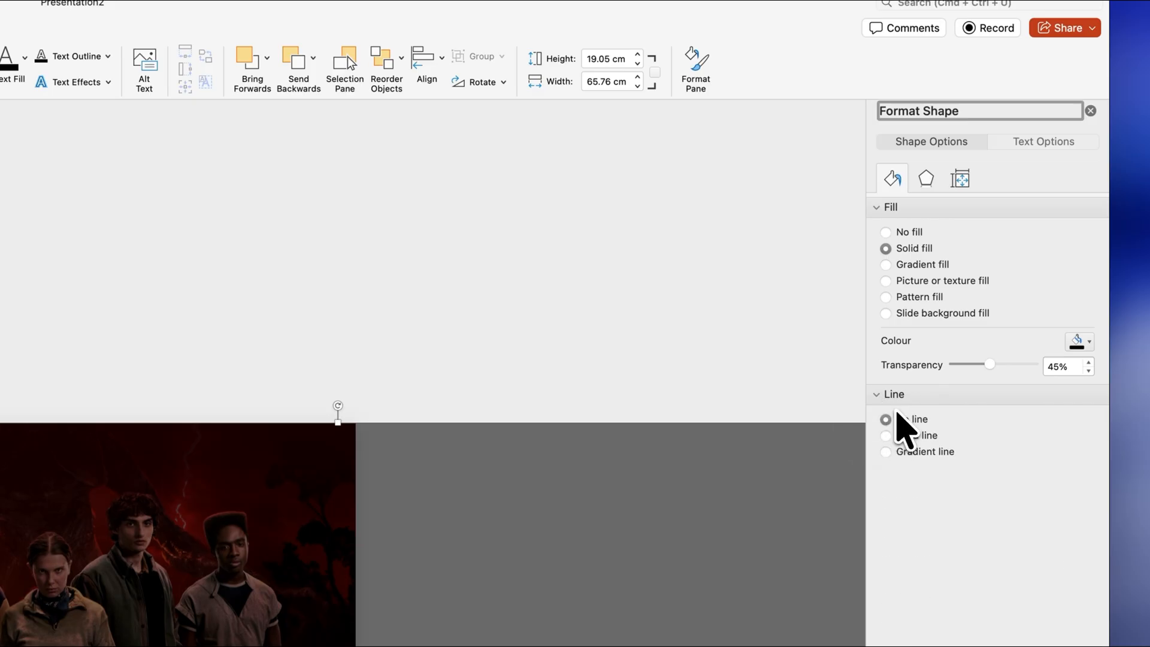
Step: Add a red glow to the rectangle at about 44% transparency
click(926, 178)
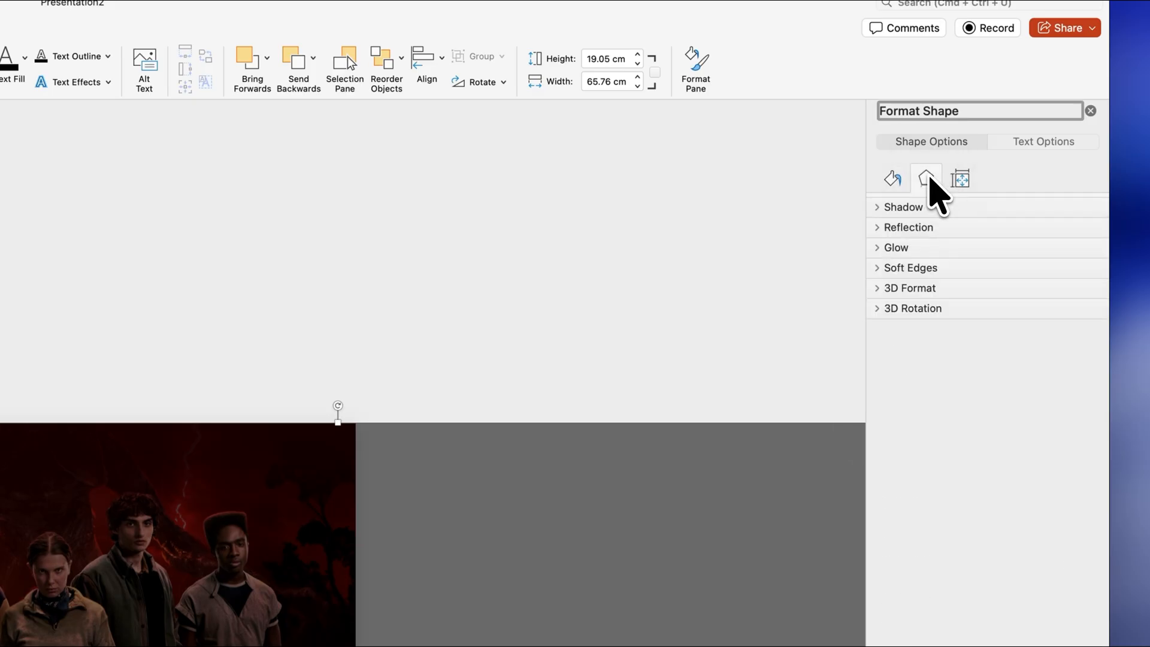
click(895, 248)
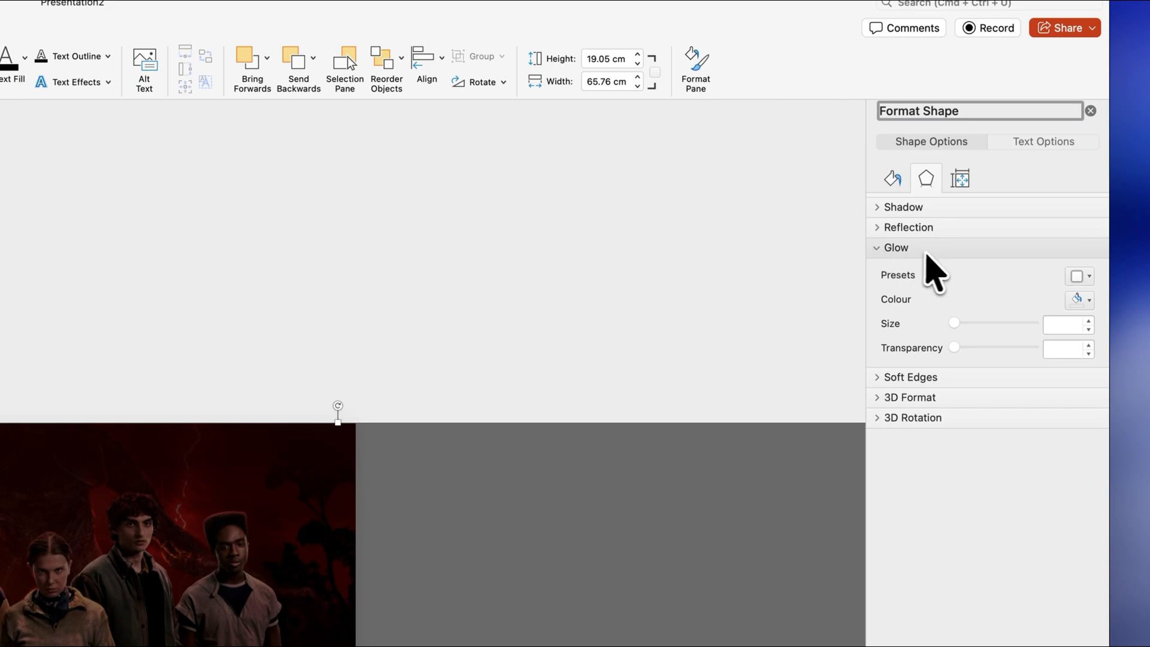
click(1091, 300)
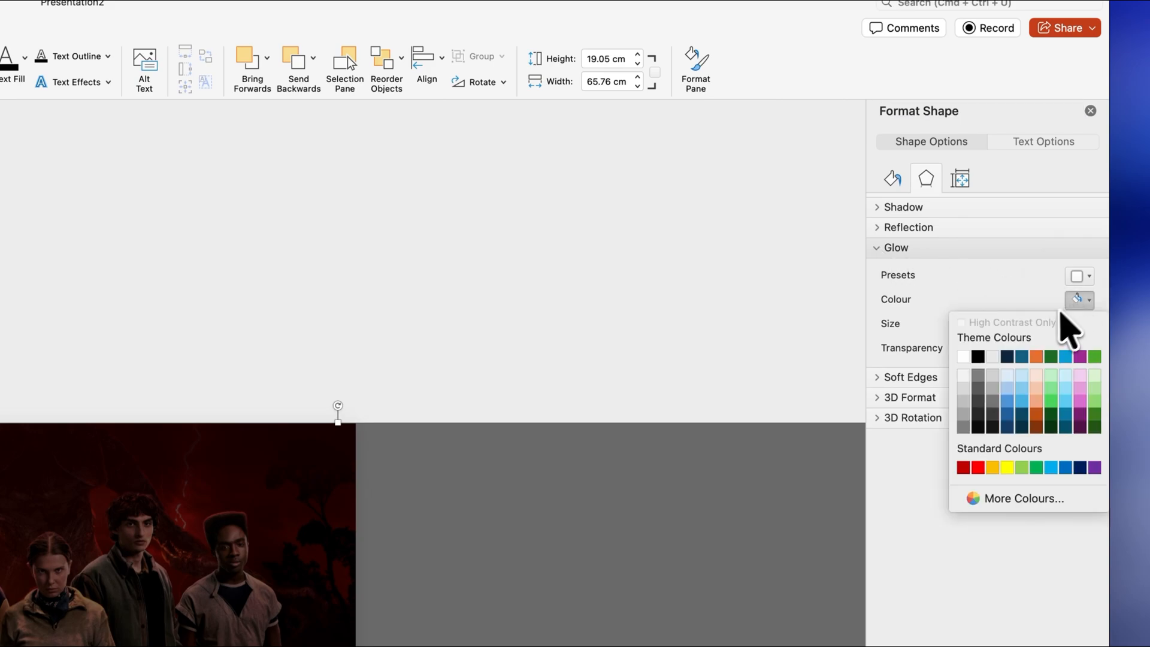
click(962, 468)
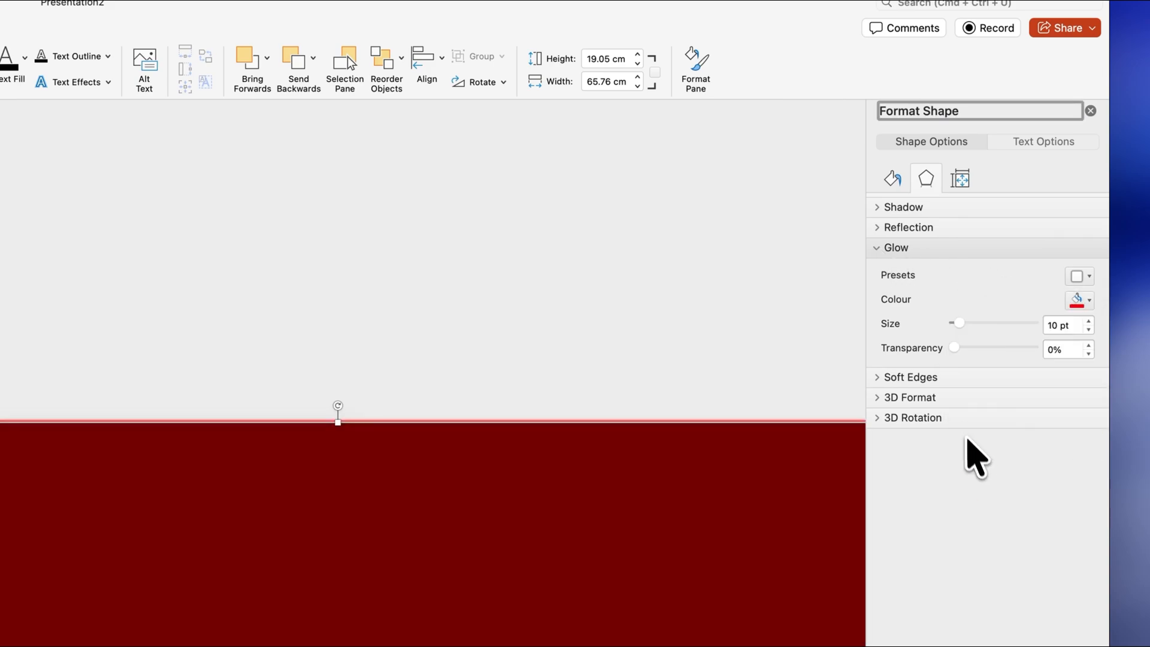
drag(957, 347, 990, 347)
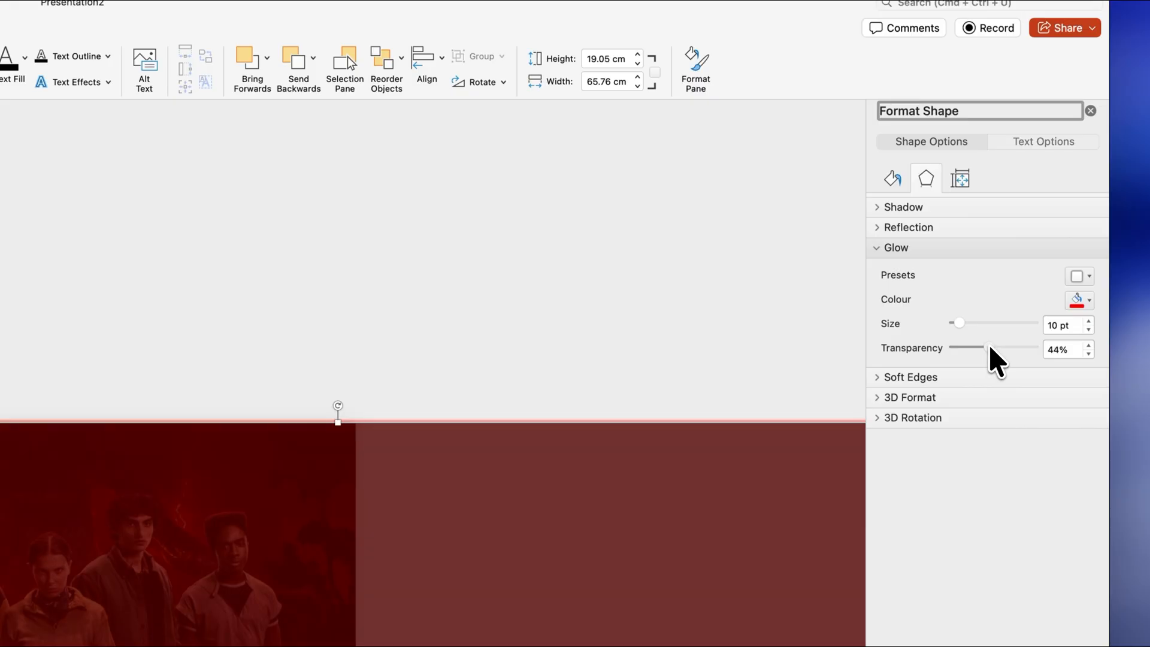
drag(960, 323, 987, 323)
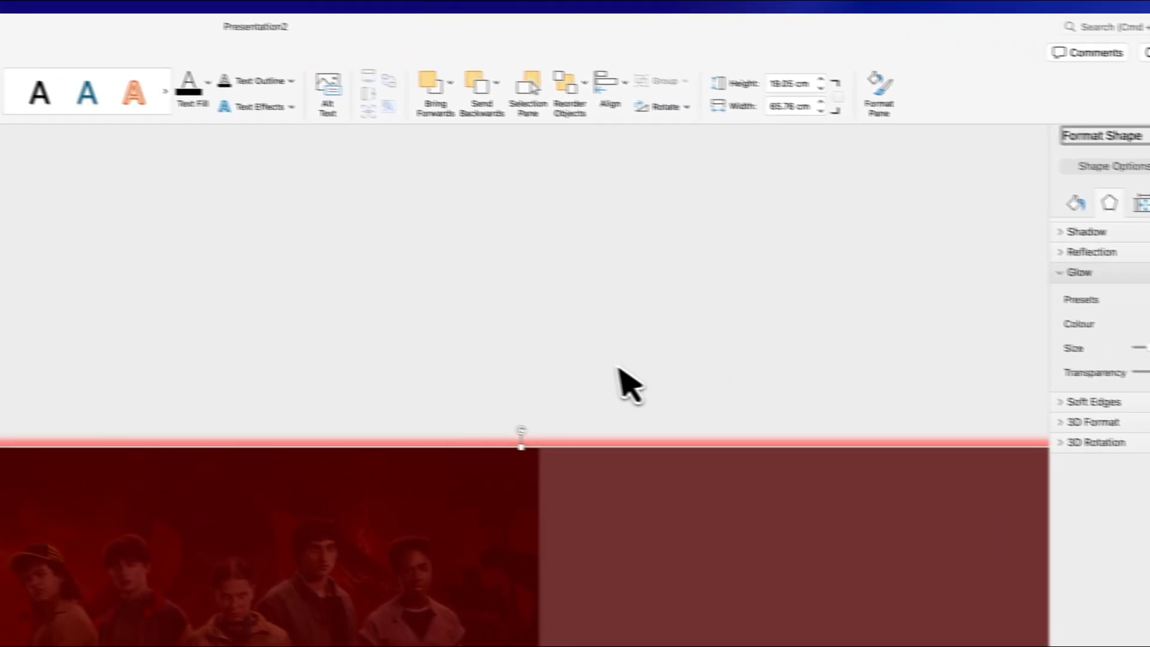
Step: Move the glowing overlay into place over the cast photo
click(408, 110)
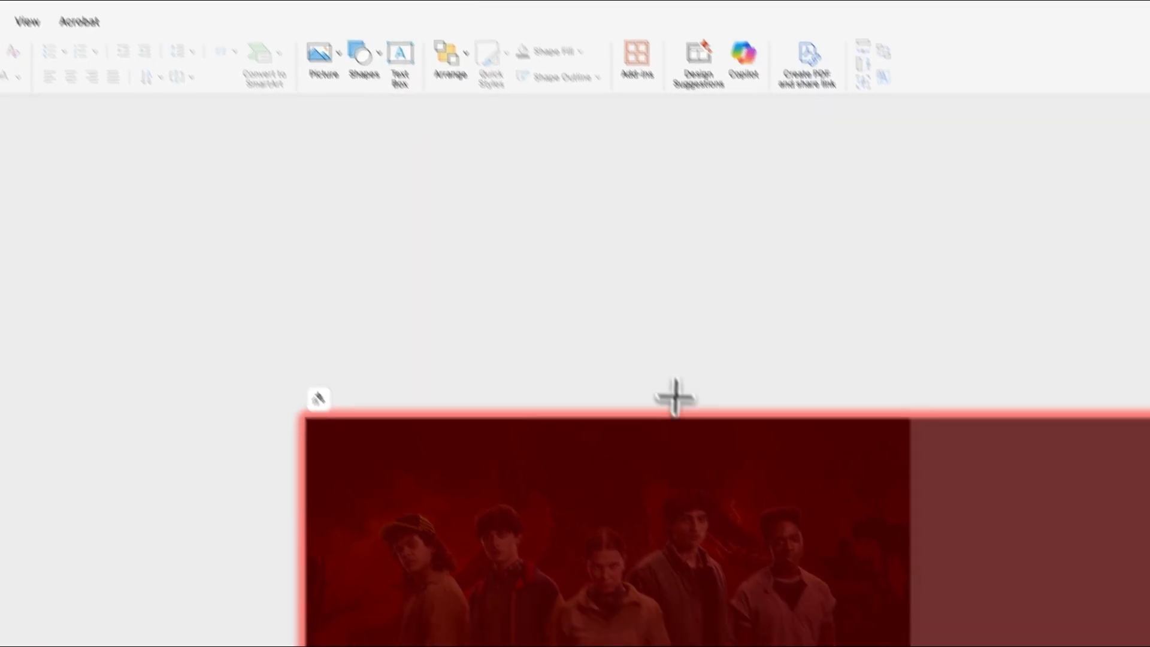
drag(673, 398, 708, 488)
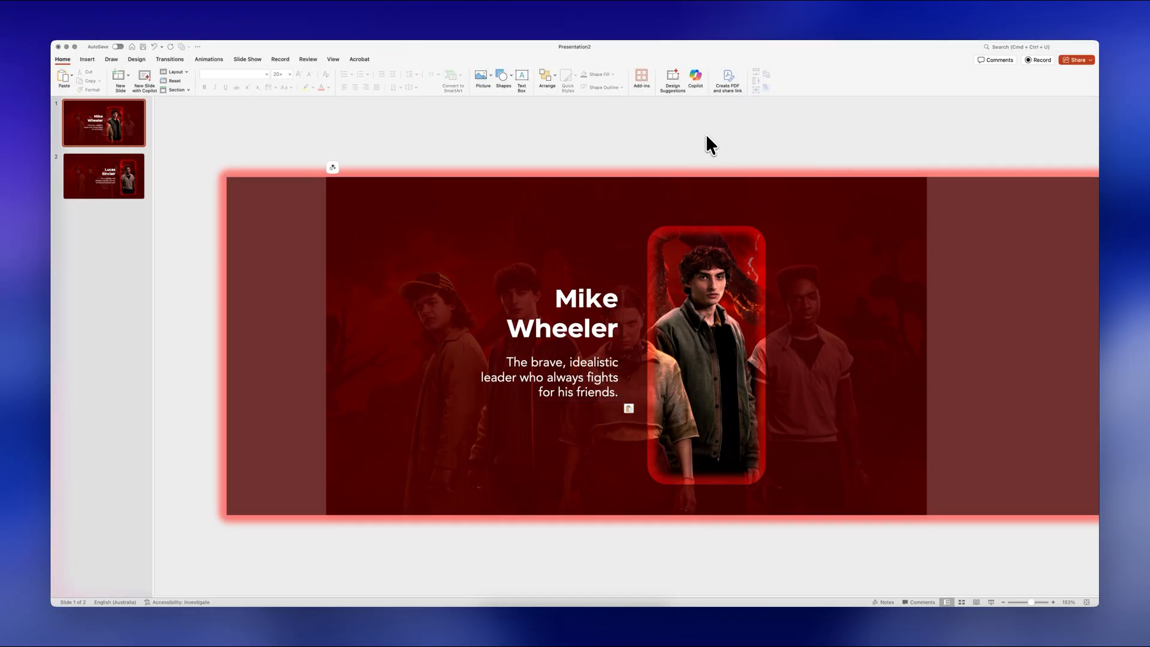
Step: Resize the background cast photo, then apply Morph to all five character slides
click(120, 79)
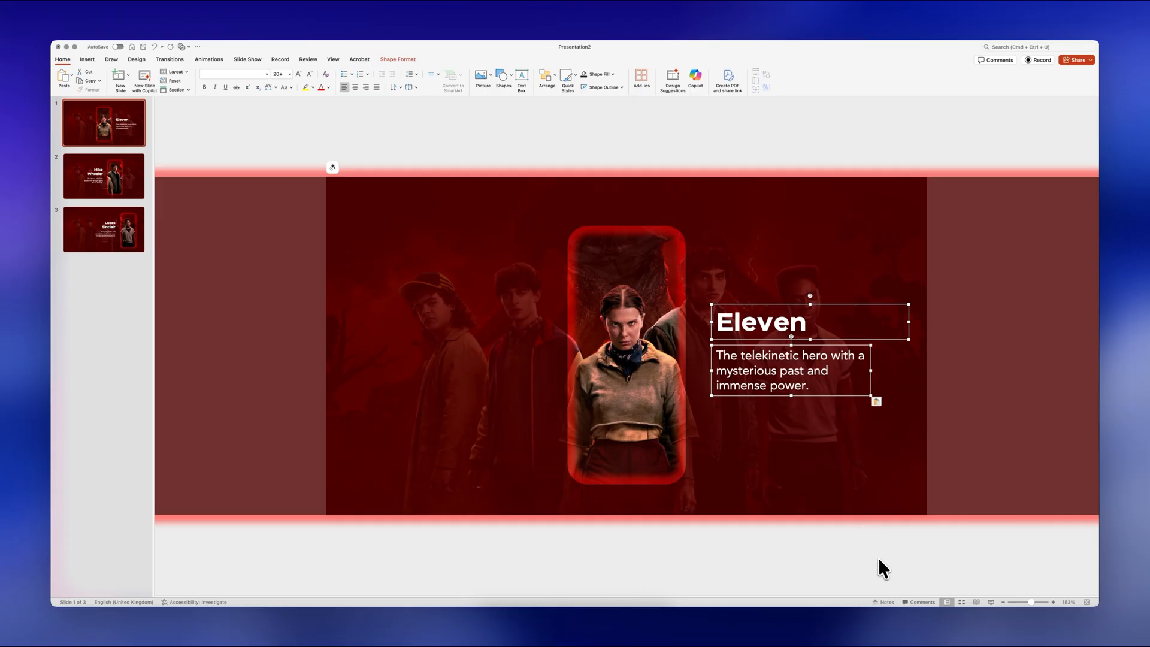
click(104, 123)
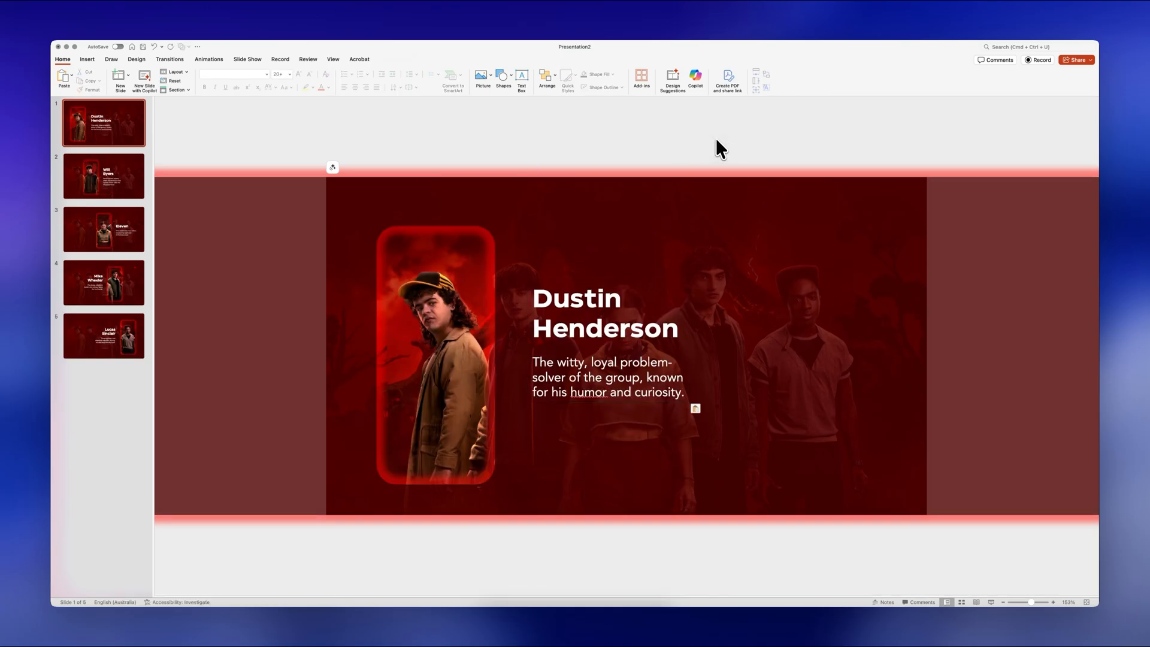
click(432, 345)
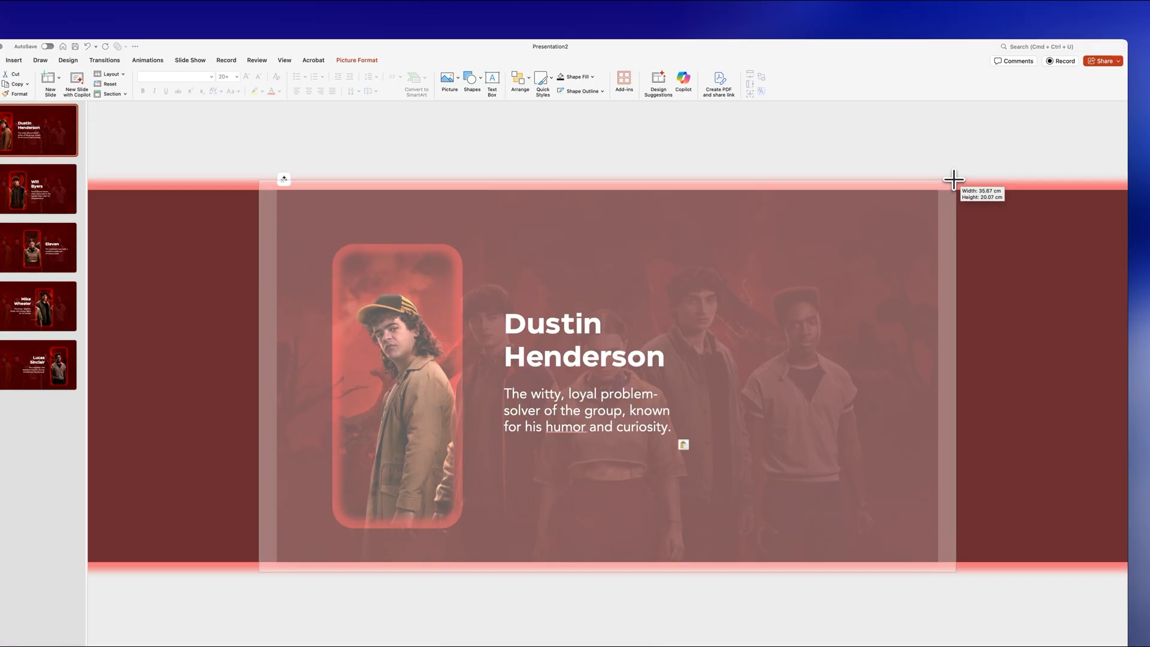
click(94, 181)
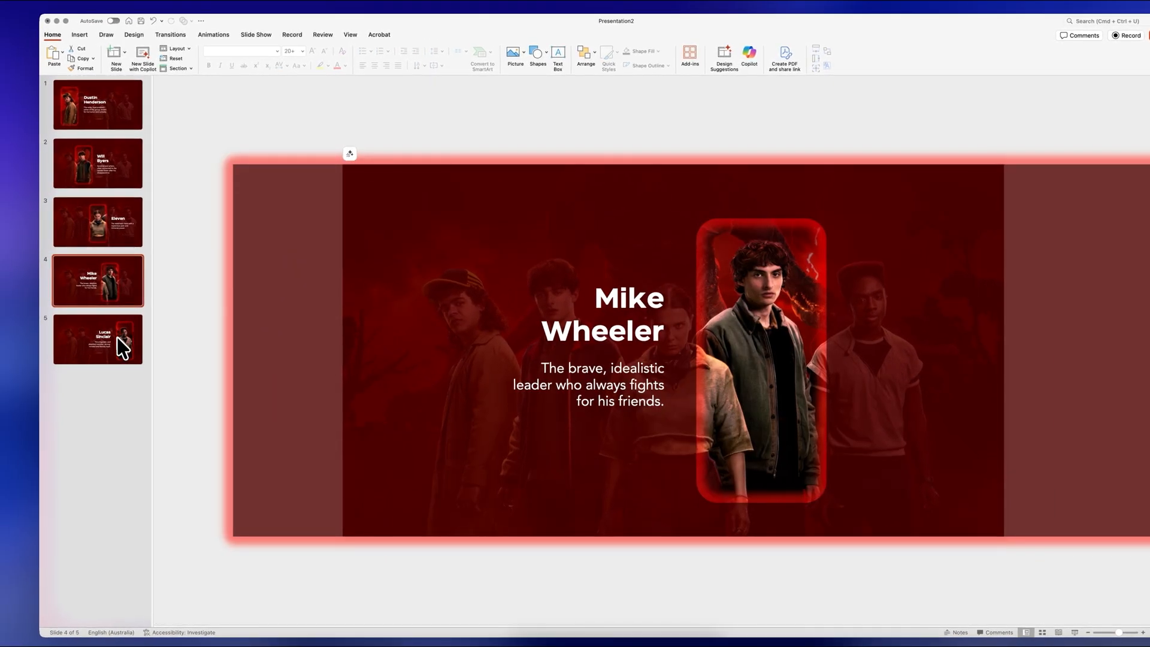
click(97, 339)
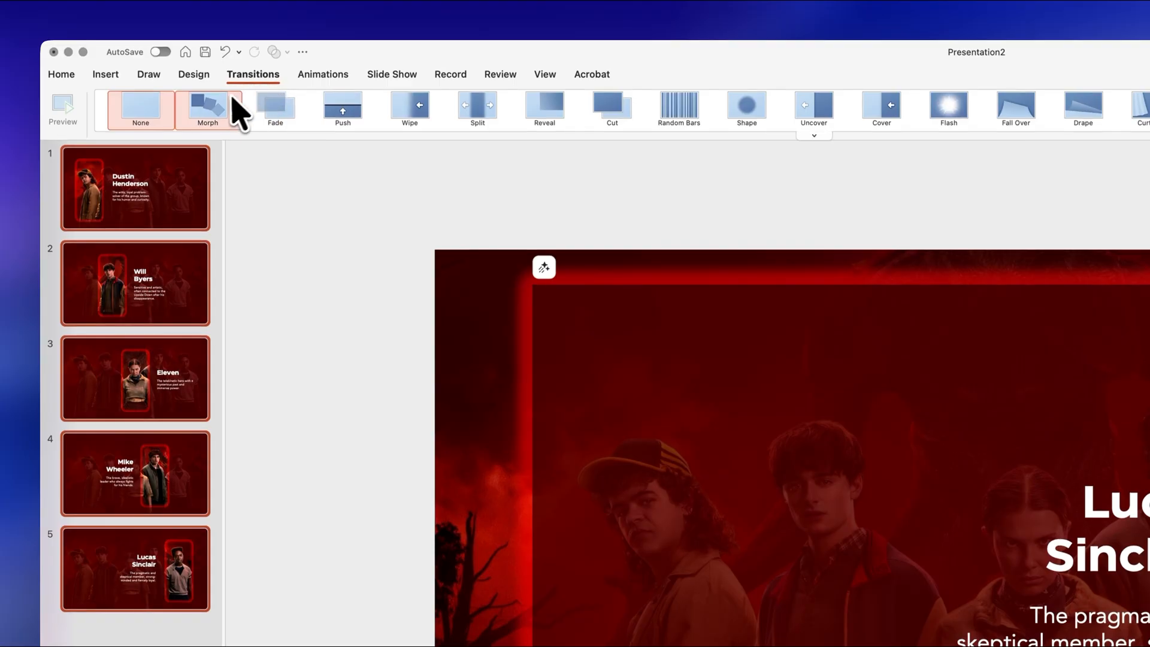
click(208, 108)
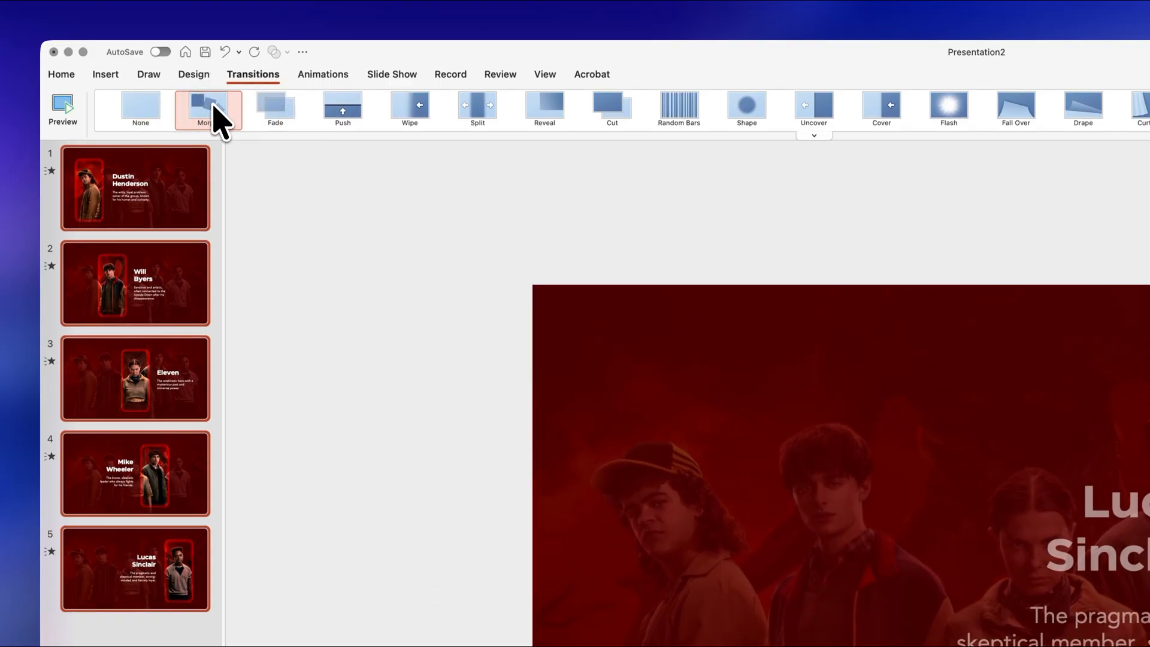